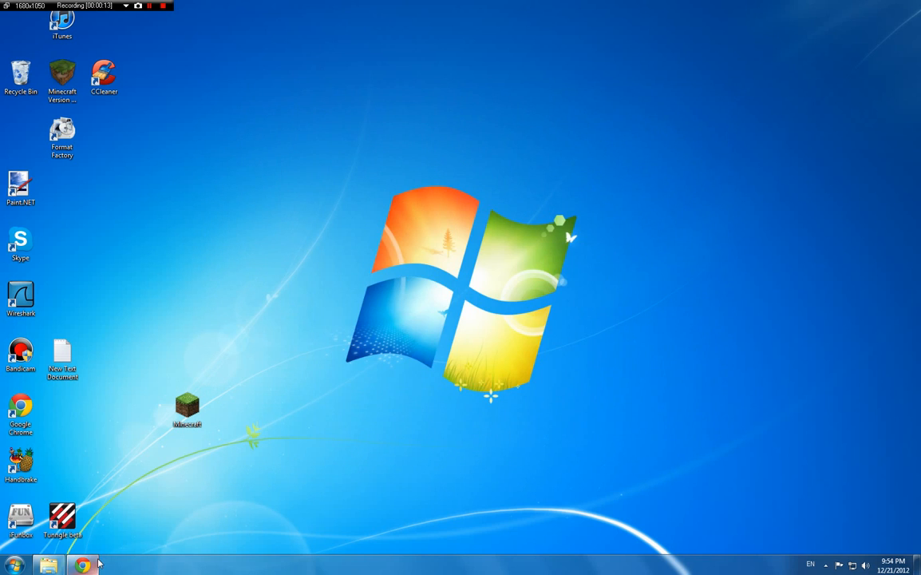
Download the Minecraft launcher jar from the guide's Setting up section.
left_click(83, 565)
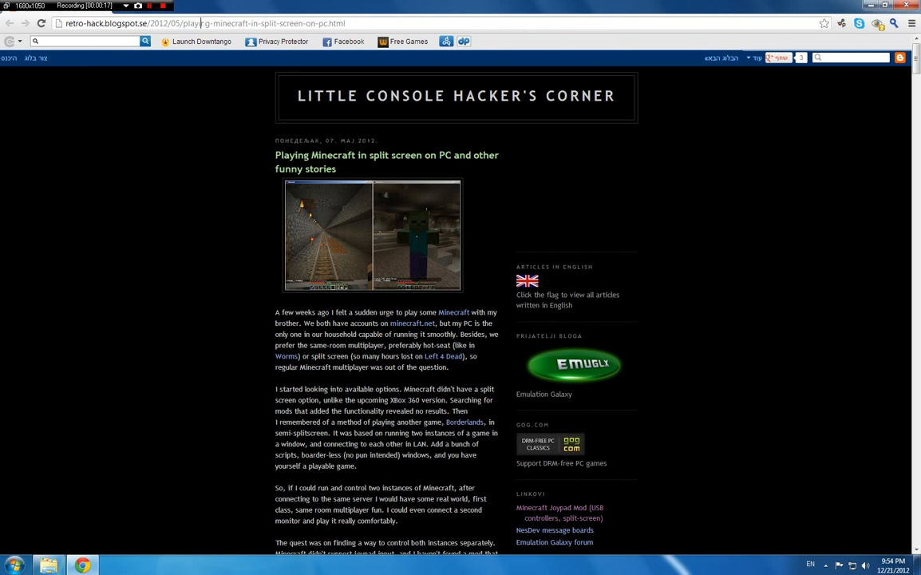
scroll("down", 3)
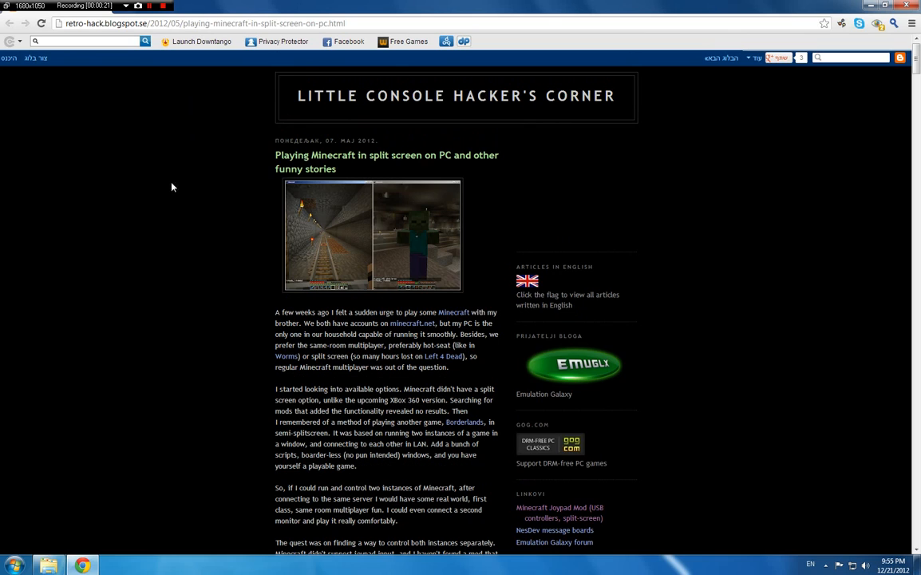
scroll("down", 3)
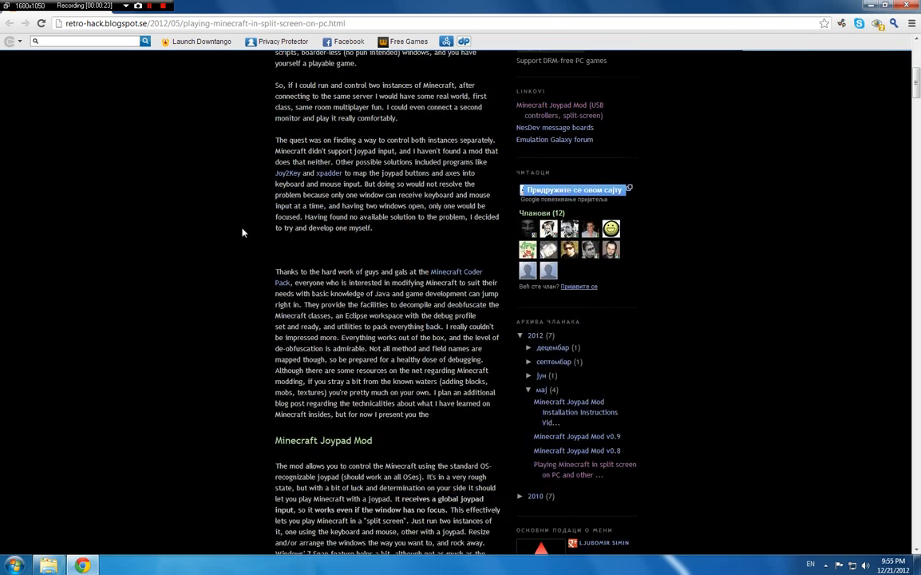
scroll("down", 3)
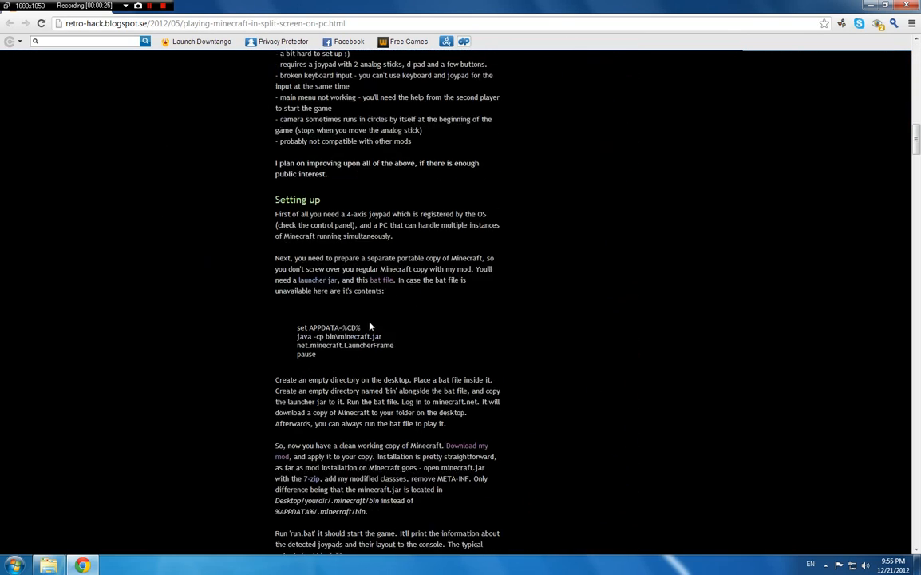
scroll("down", 3)
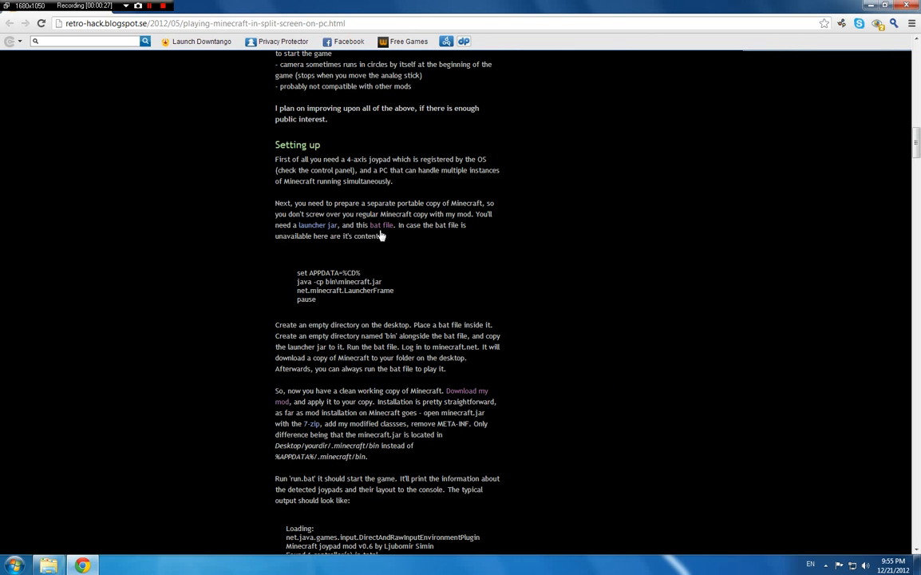
left_click(317, 223)
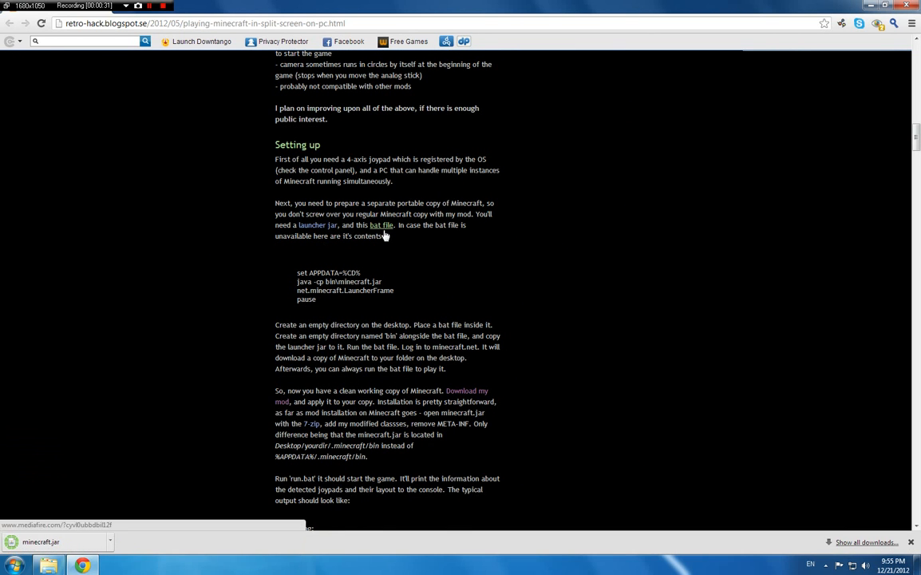
Download the run.bat file from its MediaFire page.
left_click(380, 223)
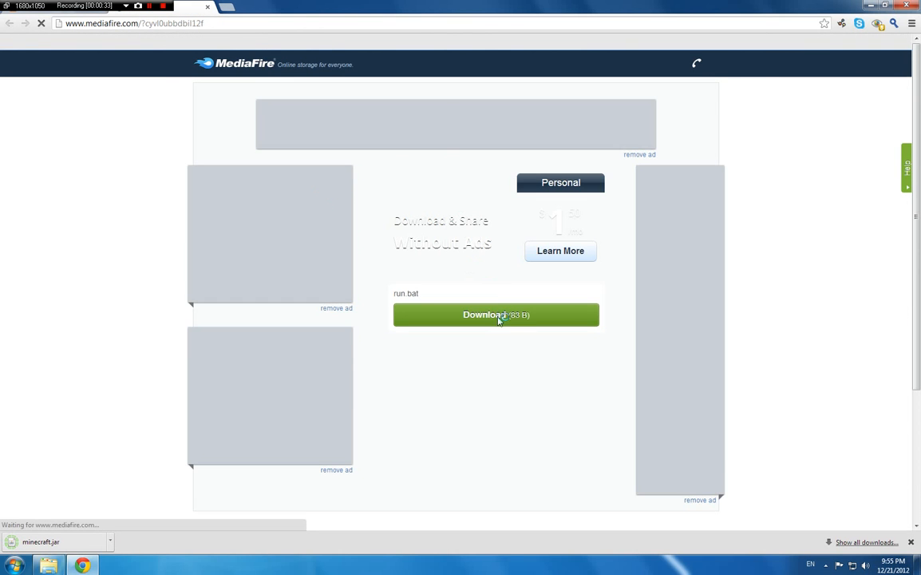
left_click(495, 314)
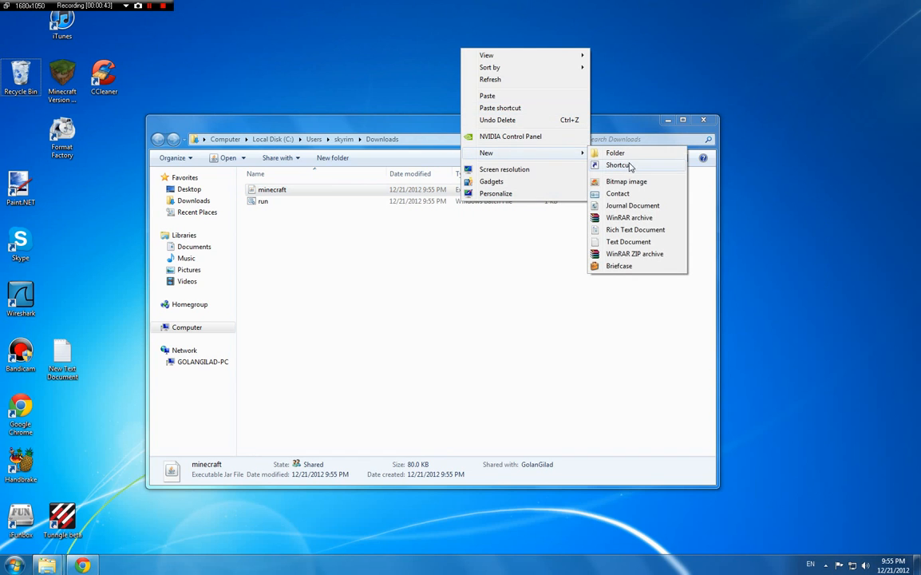
mouse_move(617, 153)
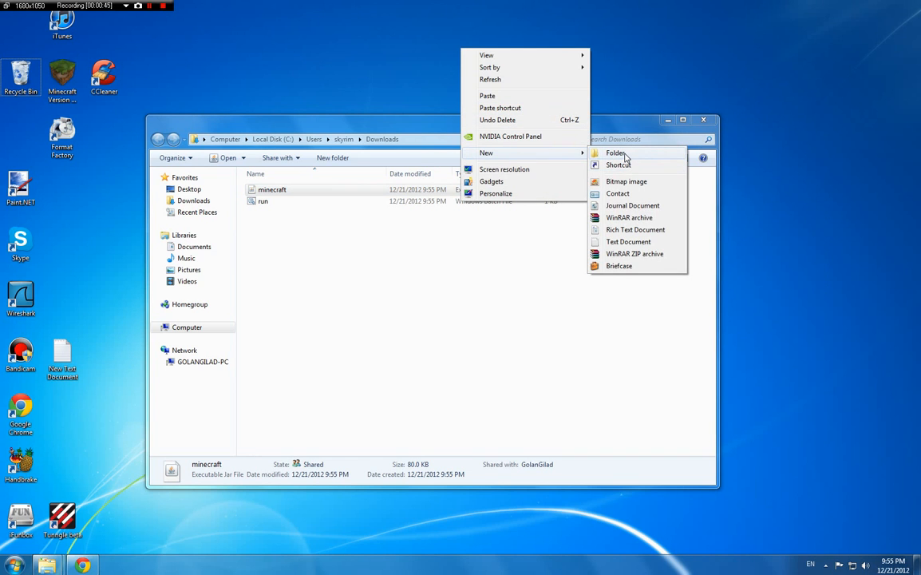
Create a new folder on the desktop and open it.
left_click(616, 154)
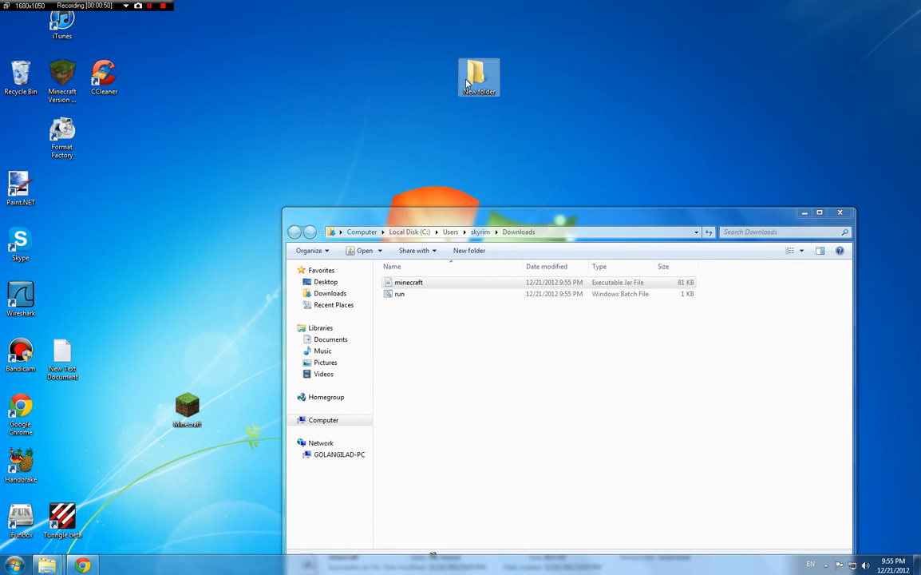
double_click(479, 77)
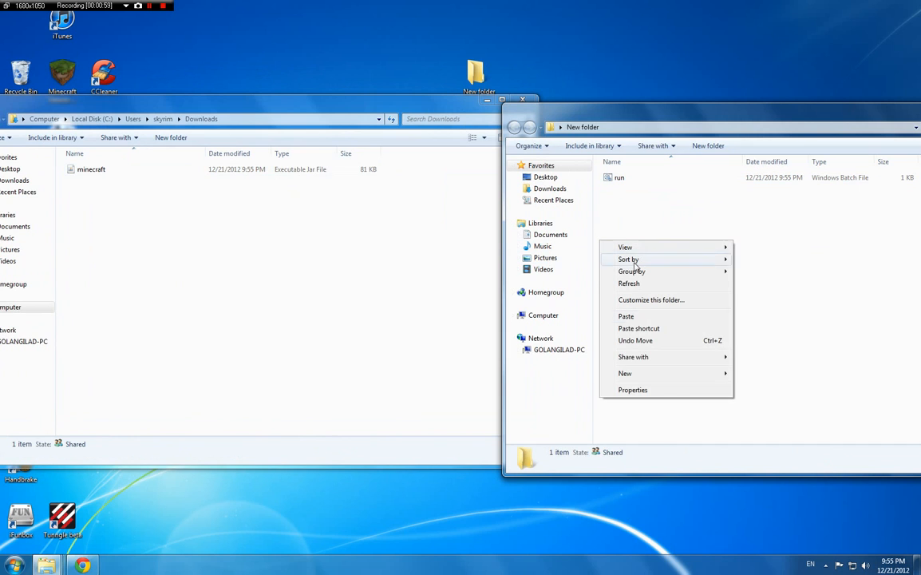
Create a 'bin' subfolder inside it alongside the run.bat file.
left_click(626, 373)
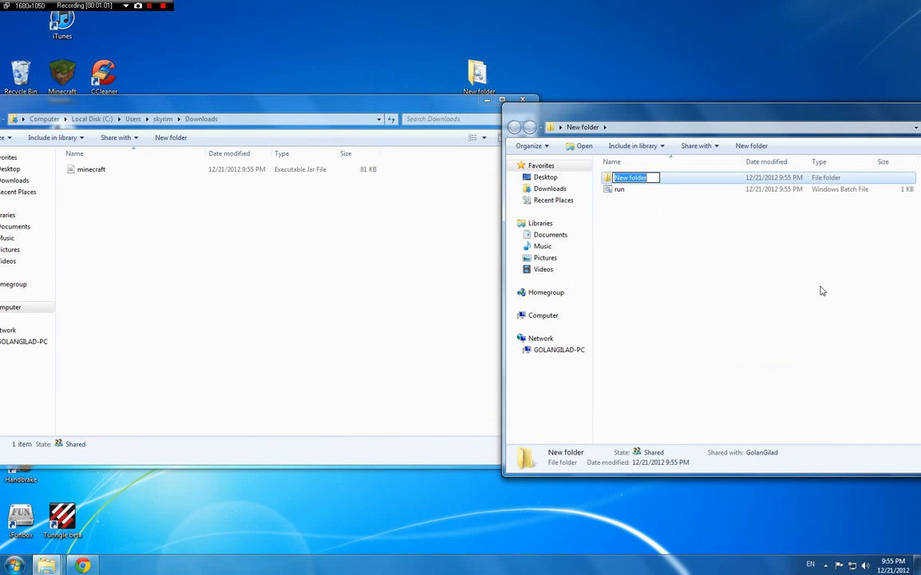
type("bin")
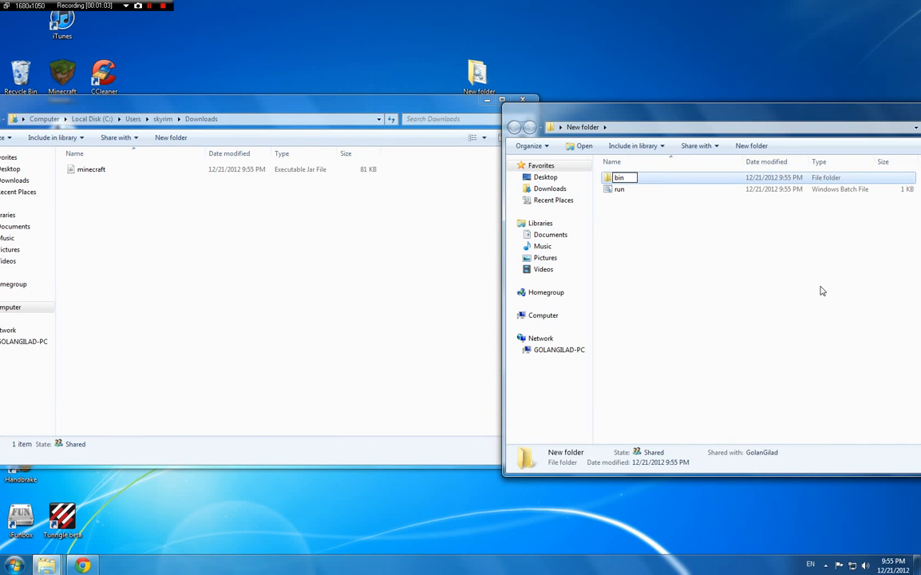
left_click(619, 189)
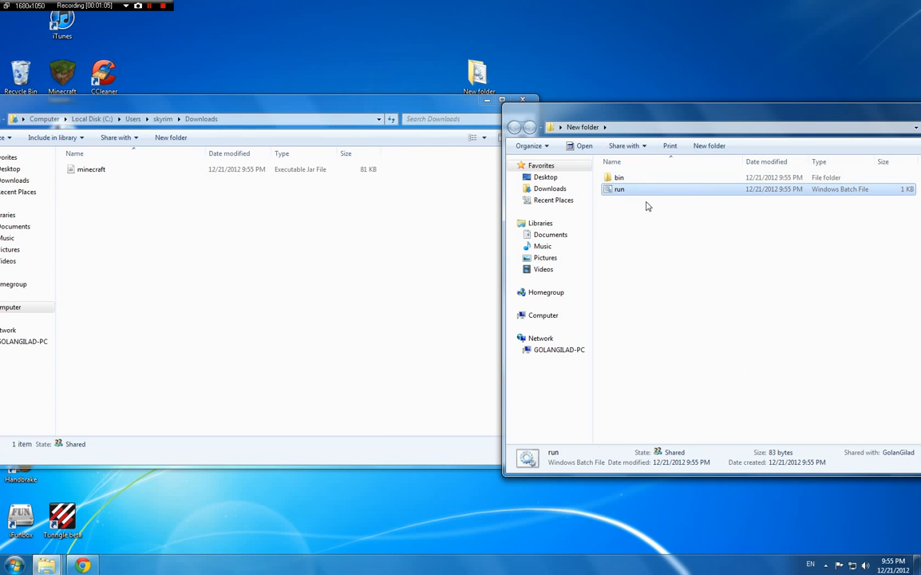
left_click(620, 177)
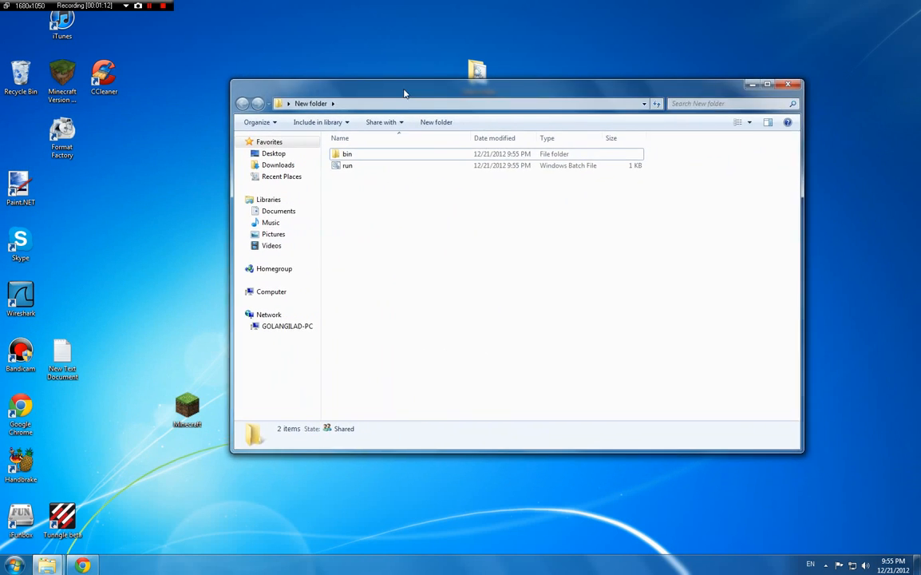
Run run.bat, allowing the unsigned script, and continue past its pause.
double_click(348, 165)
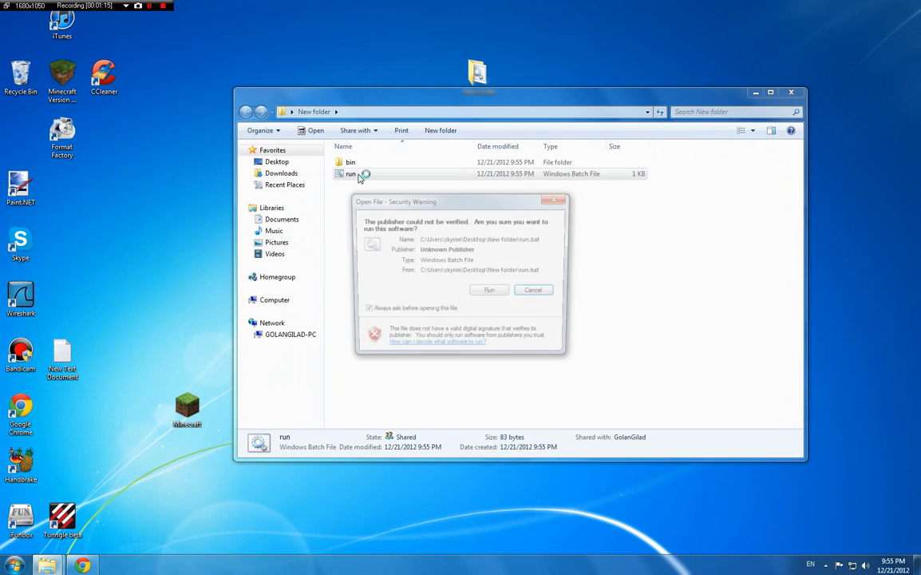
left_click(488, 289)
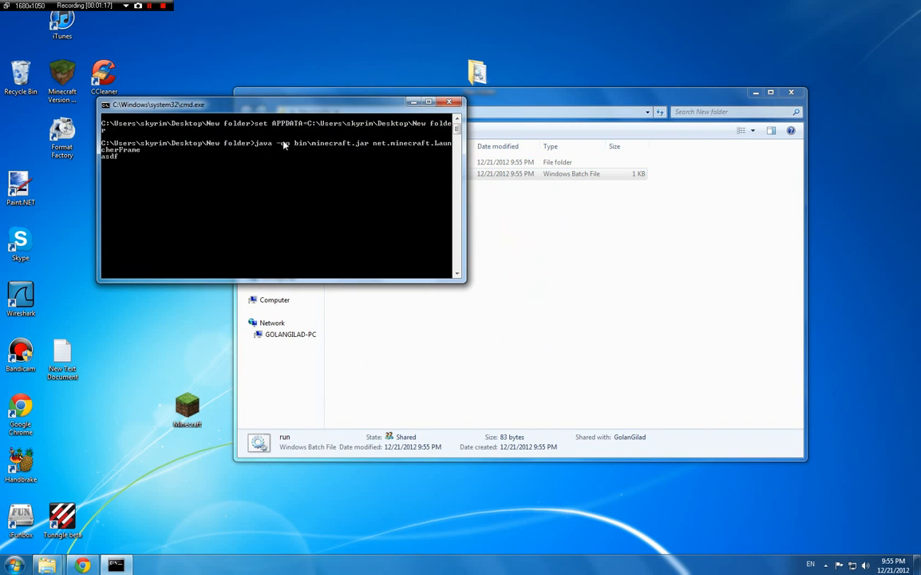
key("enter")
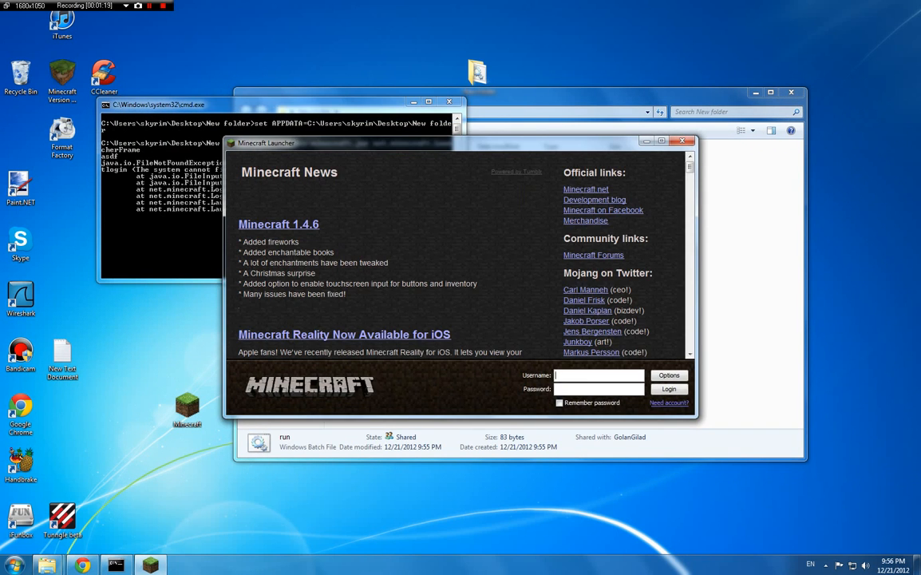
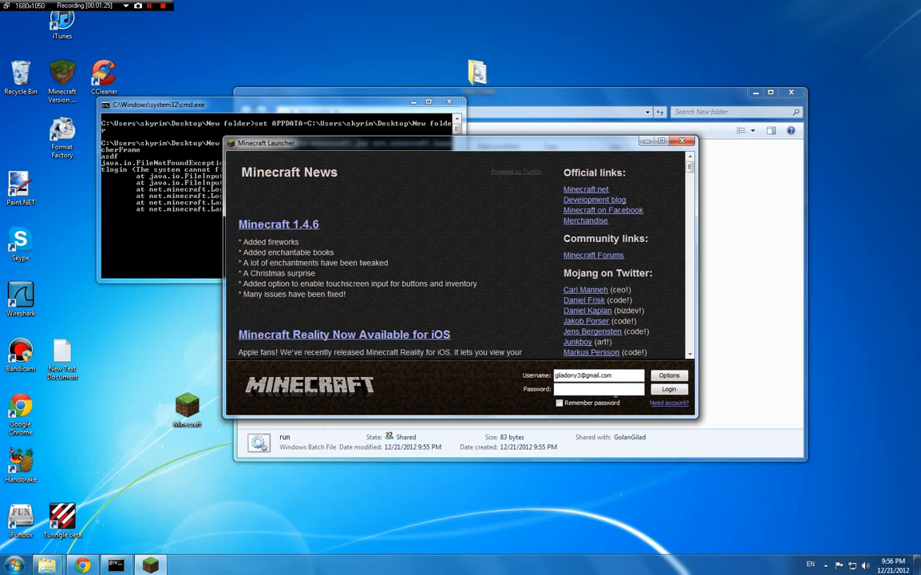
type("password")
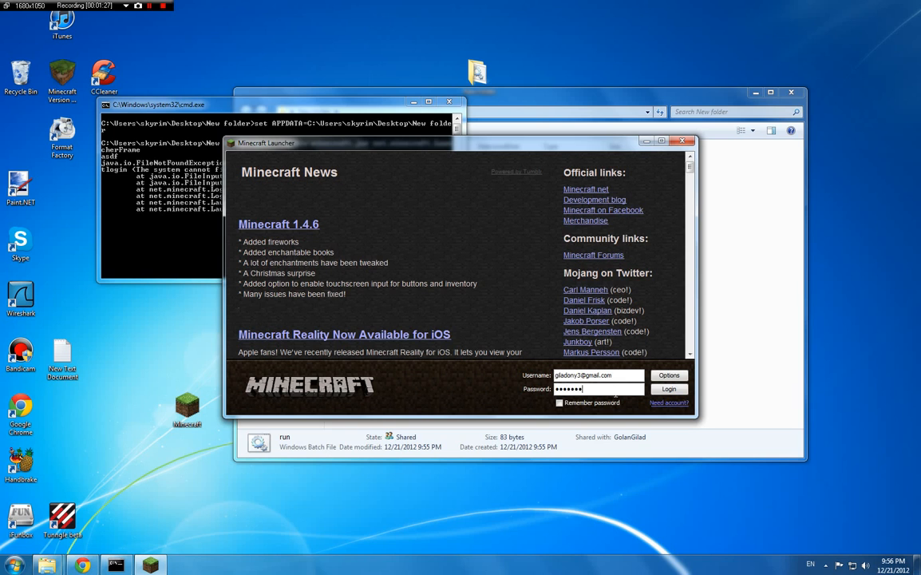
left_click(668, 390)
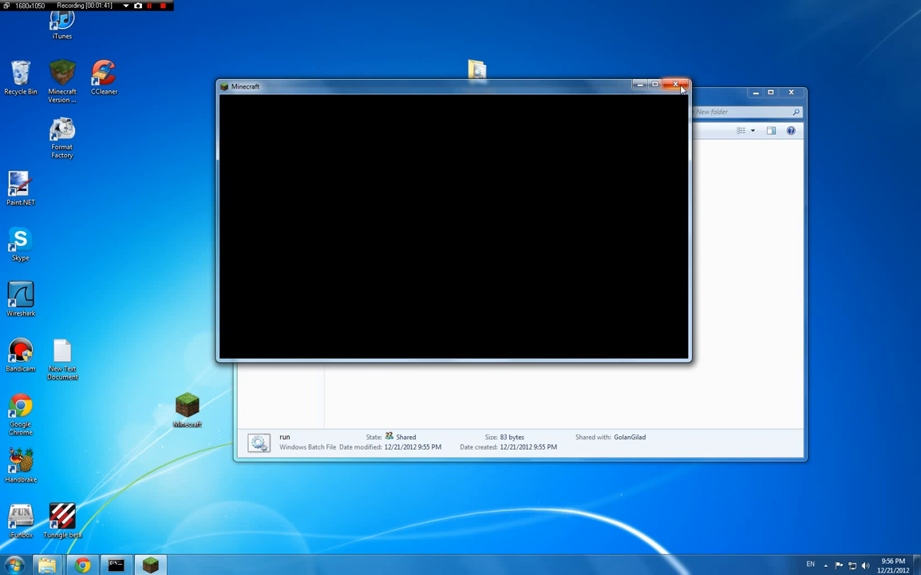
Close the newly launched Minecraft game window.
left_click(677, 85)
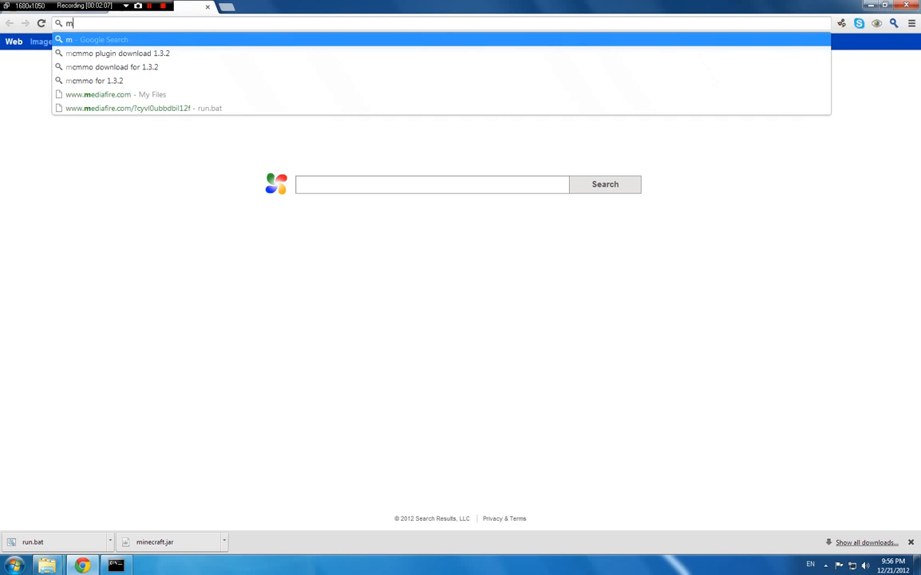
Search for Minecraft 1.3.2, start the minecraft.jar download and watch its progress in Downloads.
type("inecraft")
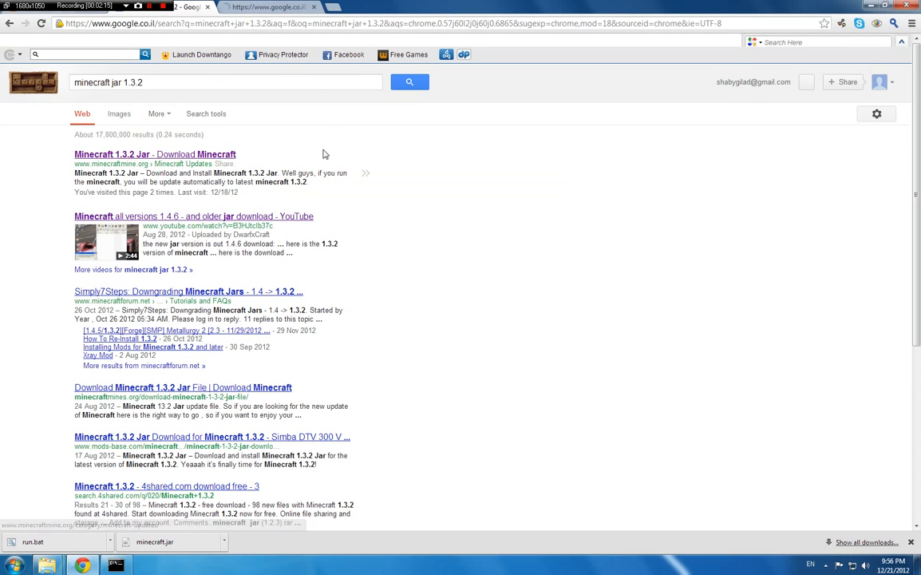
left_click(155, 153)
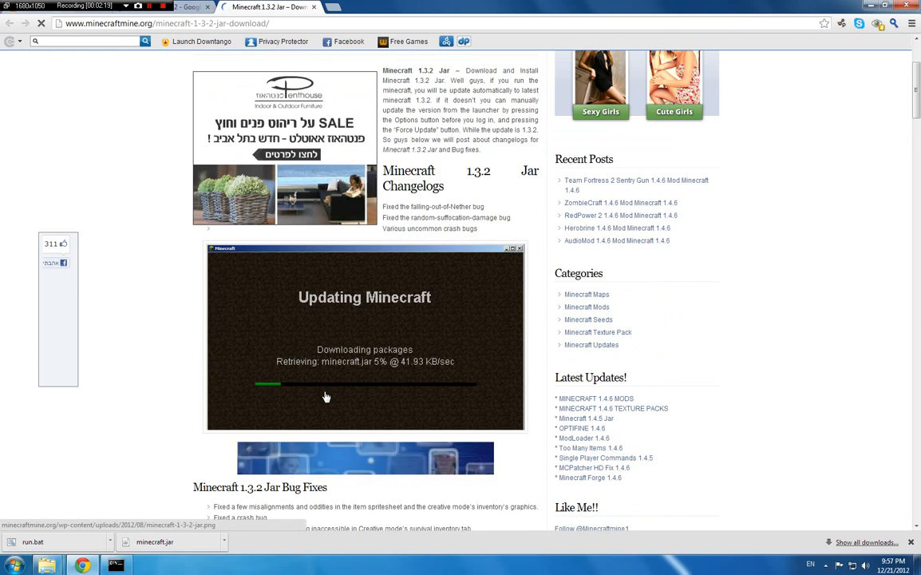
scroll("down", 3)
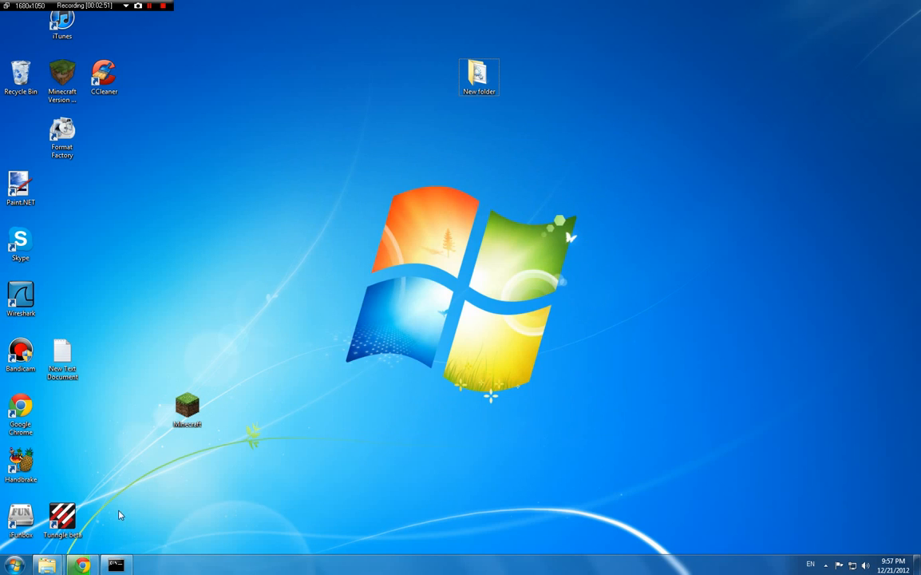
left_click(83, 565)
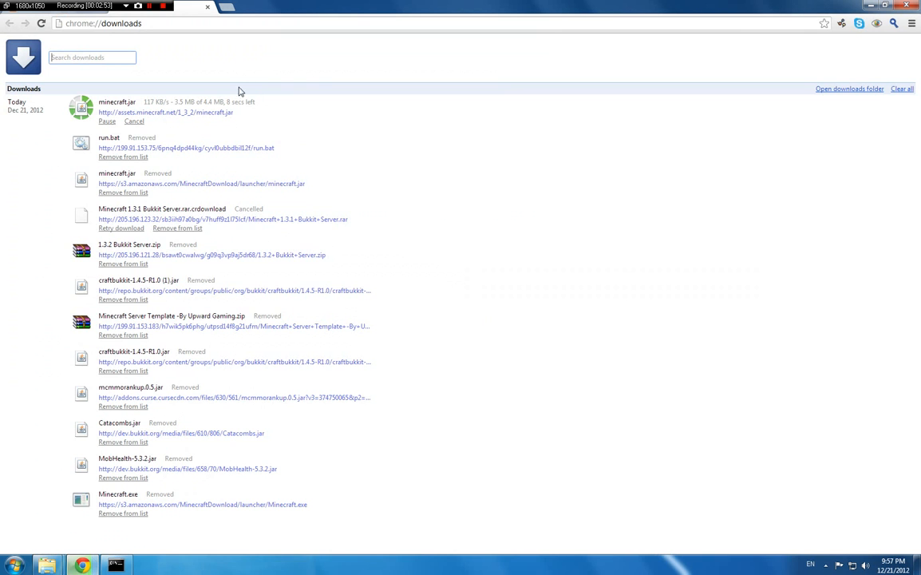
mouse_move(4, 166)
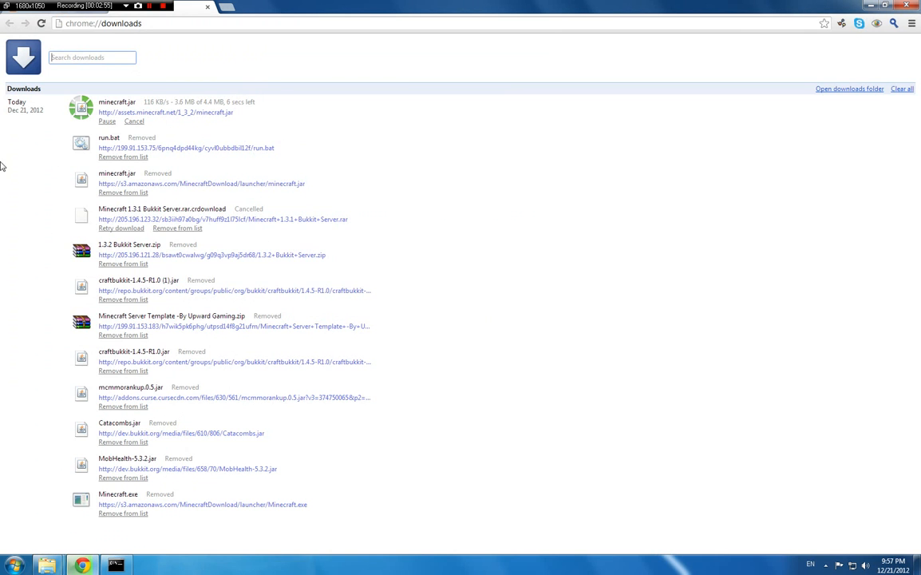
mouse_move(200, 118)
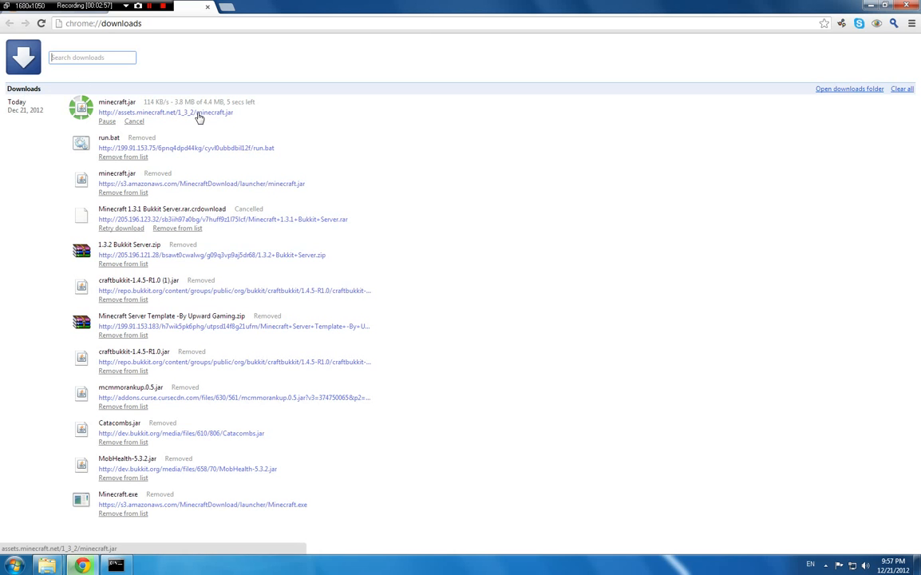
mouse_move(259, 115)
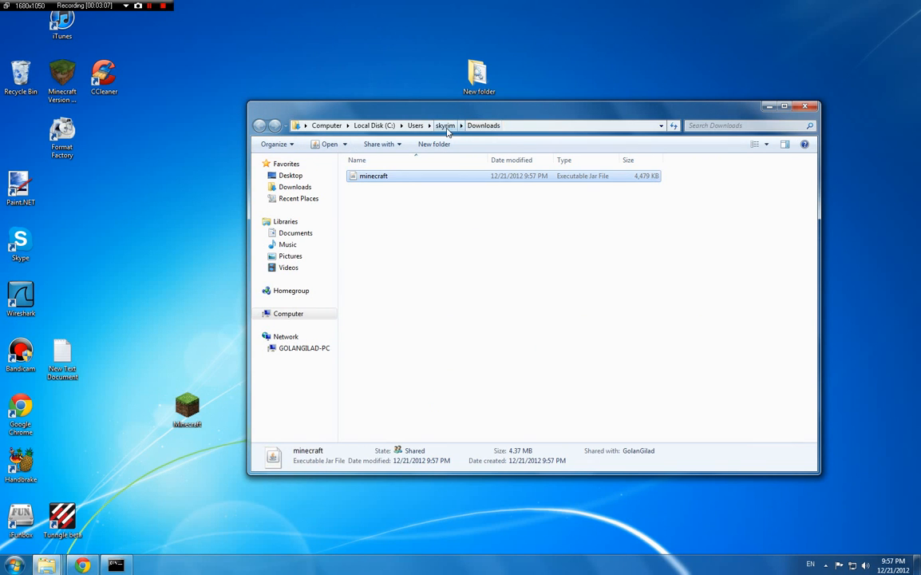
Navigate into New folder > .minecraft > bin.
left_click(783, 106)
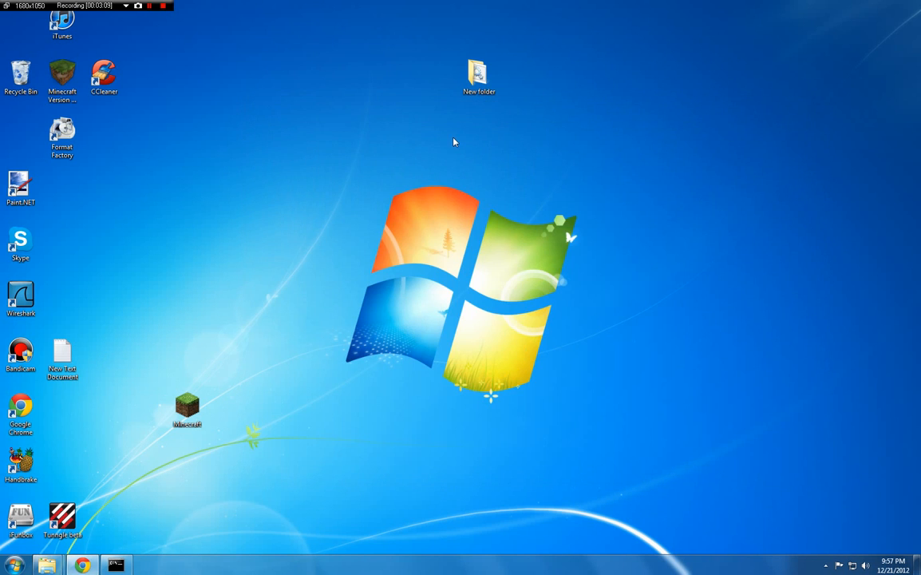
double_click(479, 72)
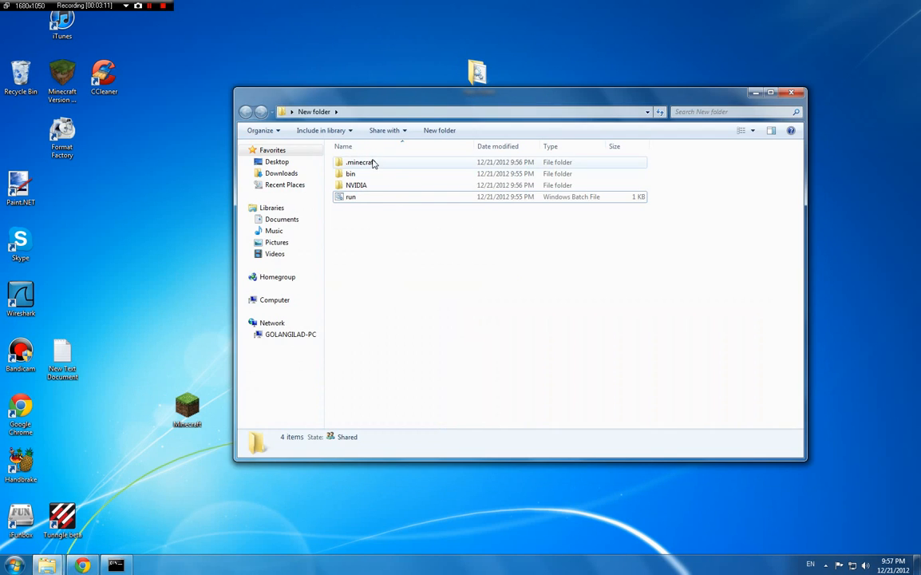
double_click(360, 163)
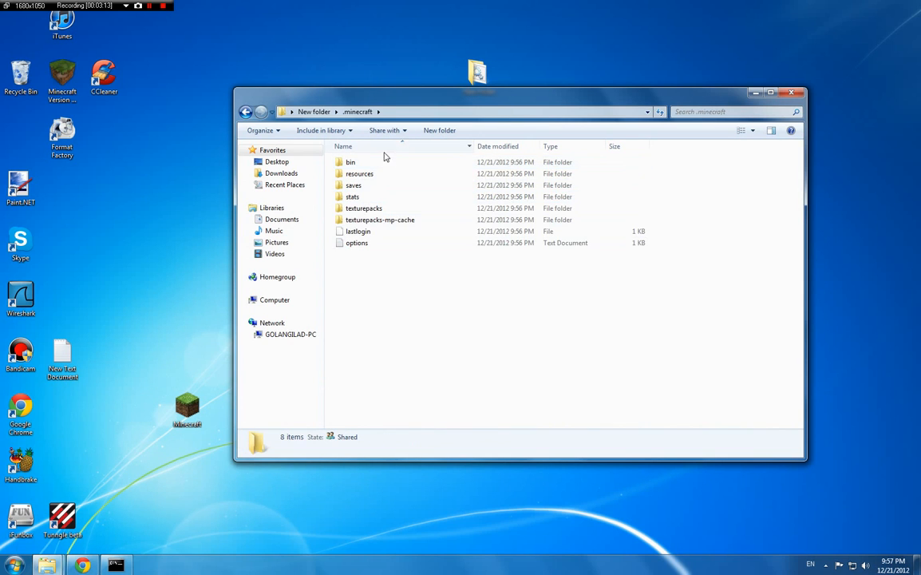
double_click(352, 163)
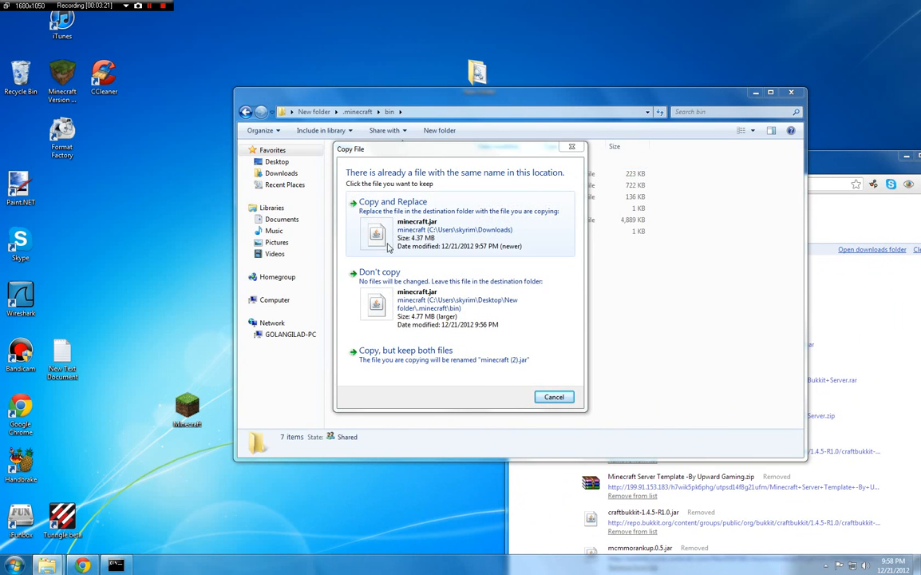
Replace the old minecraft.jar with the downloaded 1.3.2 copy and return to the blog page.
left_click(392, 201)
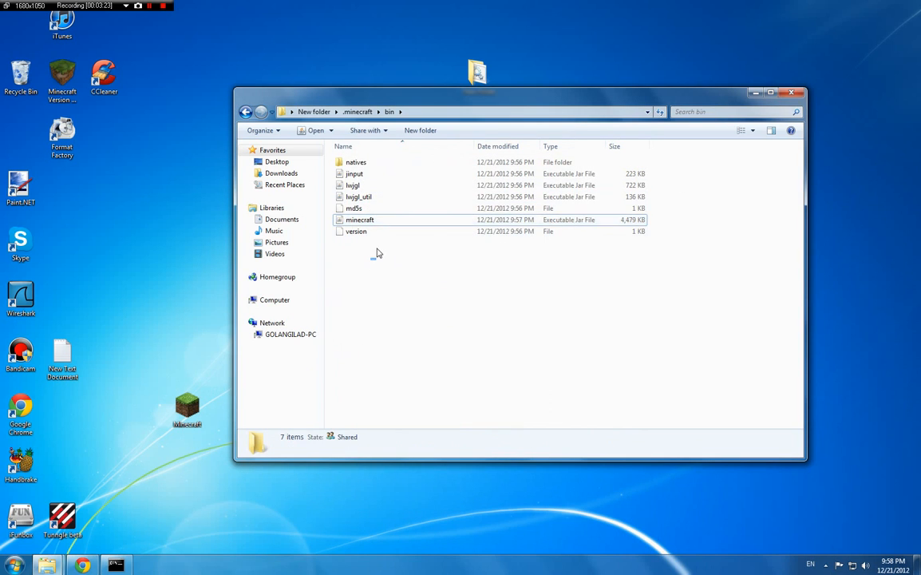
left_click(359, 220)
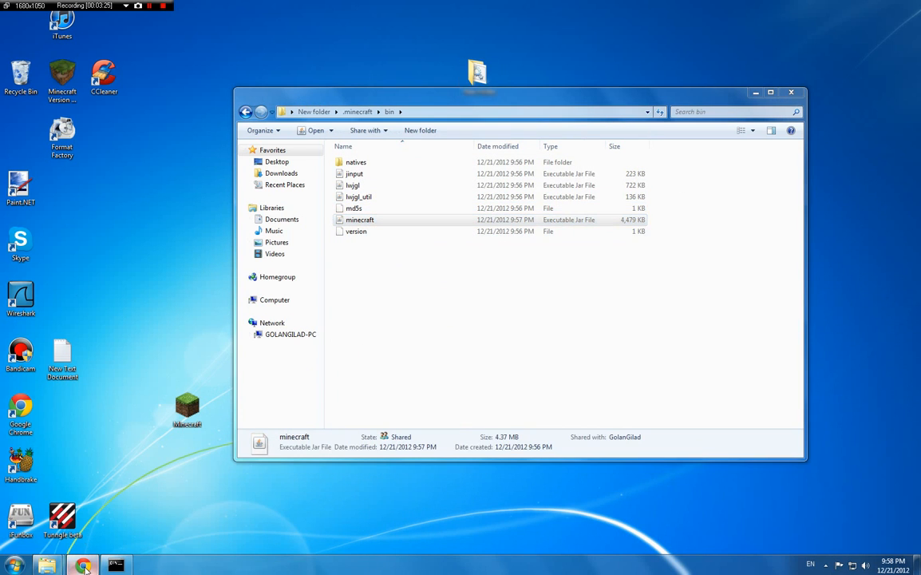
left_click(83, 565)
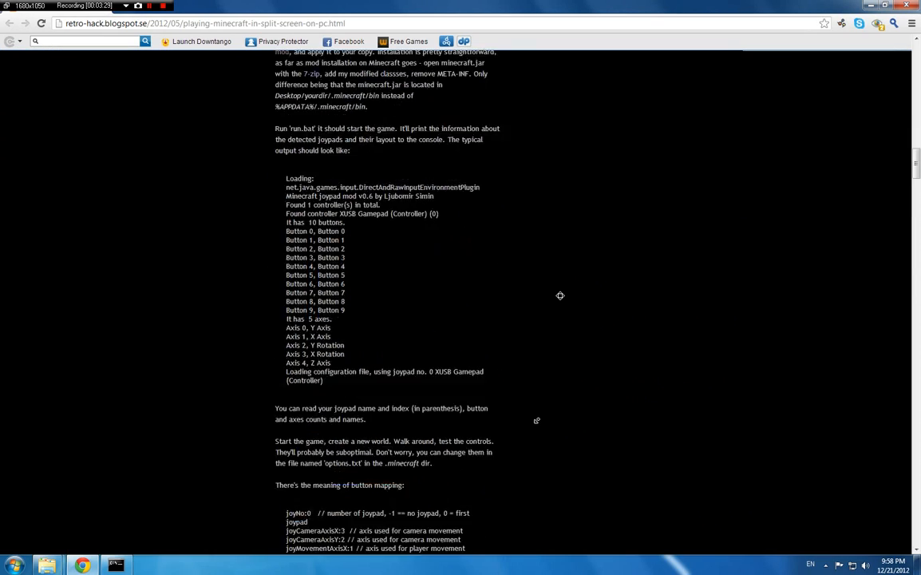
Download the Joypad Mod v11.3 archive via the updated mod link and MediaFire.
scroll("down", 3)
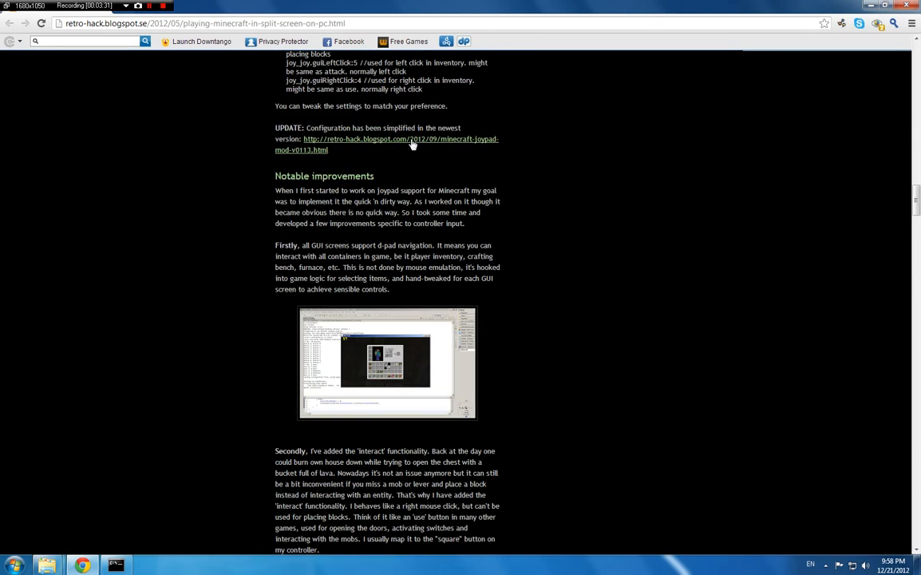
left_click(386, 139)
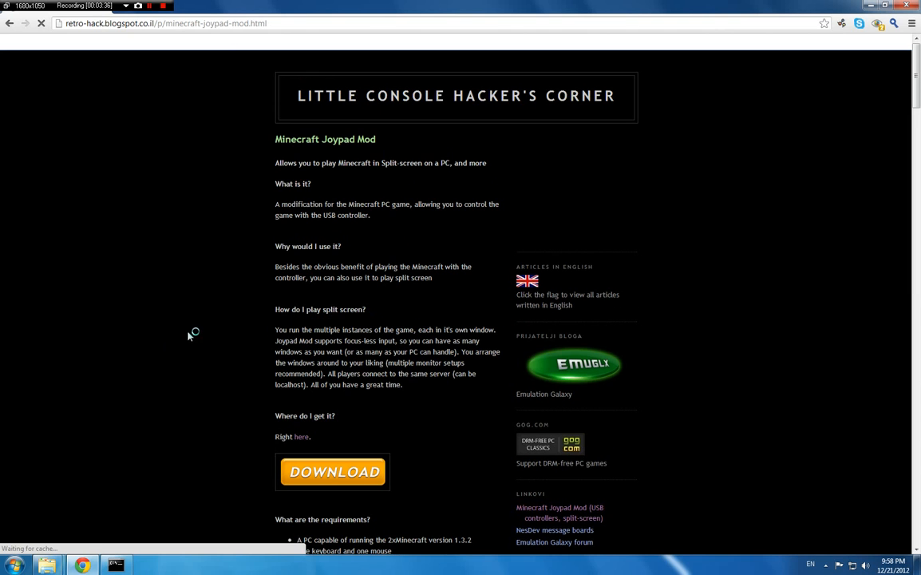
scroll("down", 3)
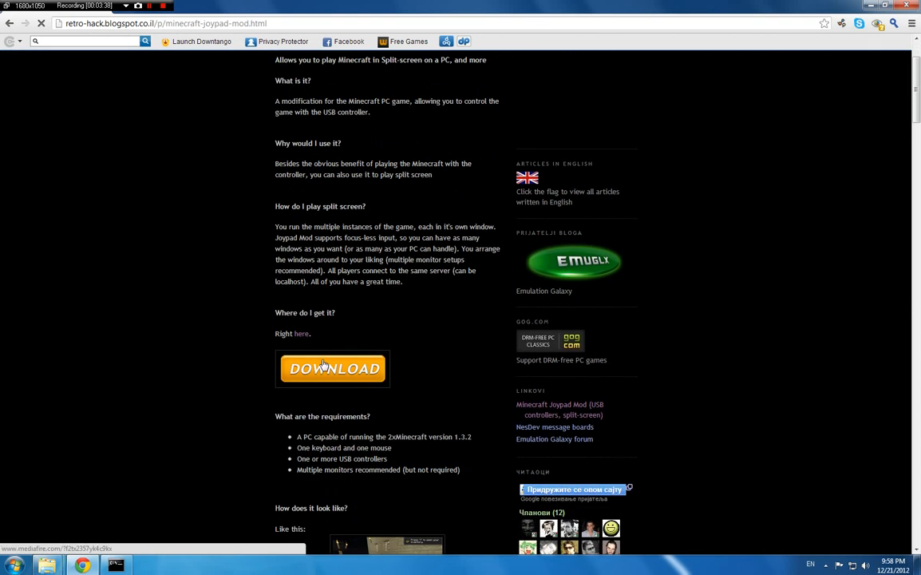
left_click(332, 368)
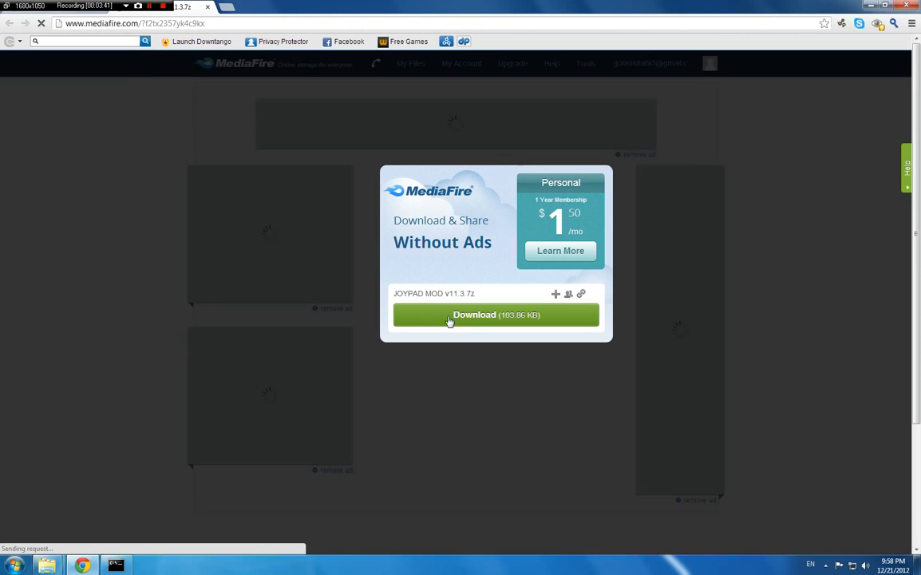
left_click(495, 315)
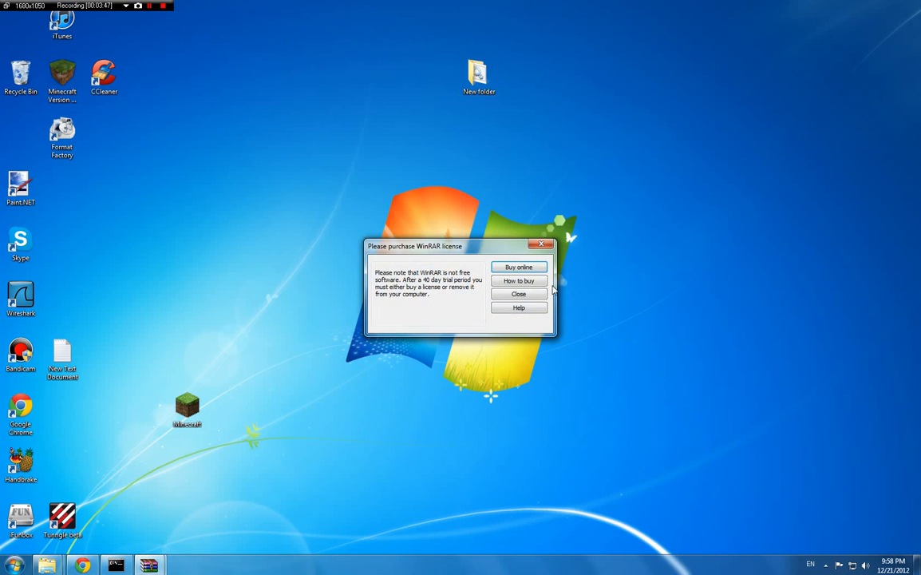
Open the bin folder's minecraft.jar as a WinRAR archive, dismissing license reminders.
left_click(518, 294)
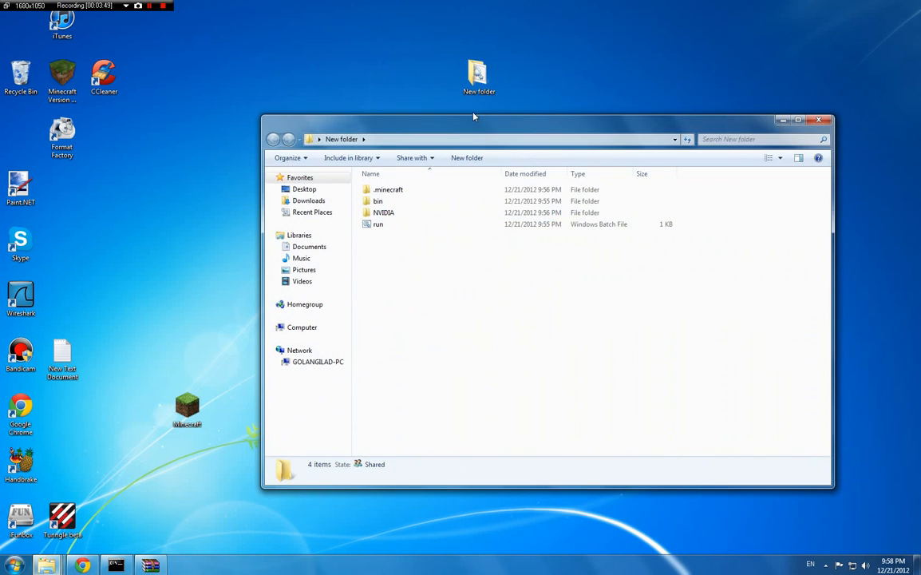
double_click(388, 189)
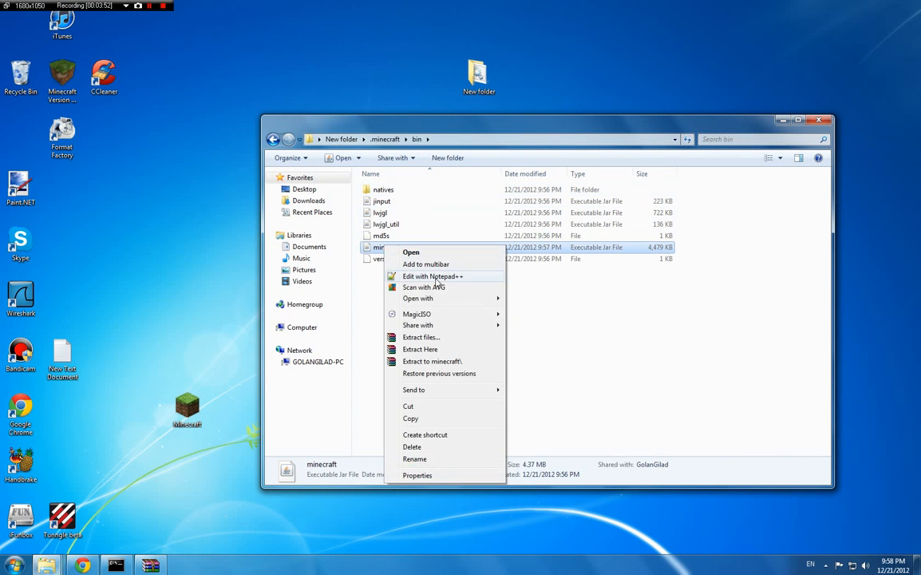
left_click(412, 253)
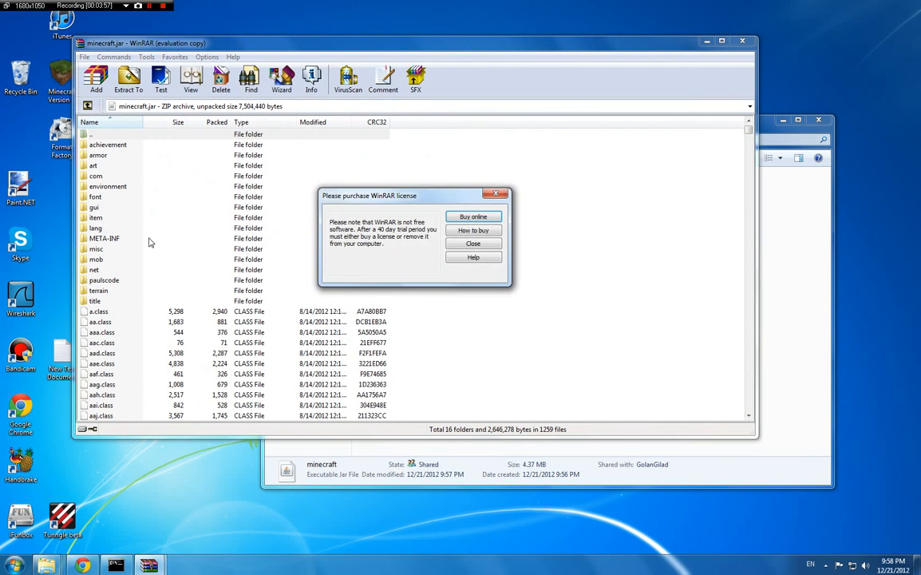
left_click(473, 243)
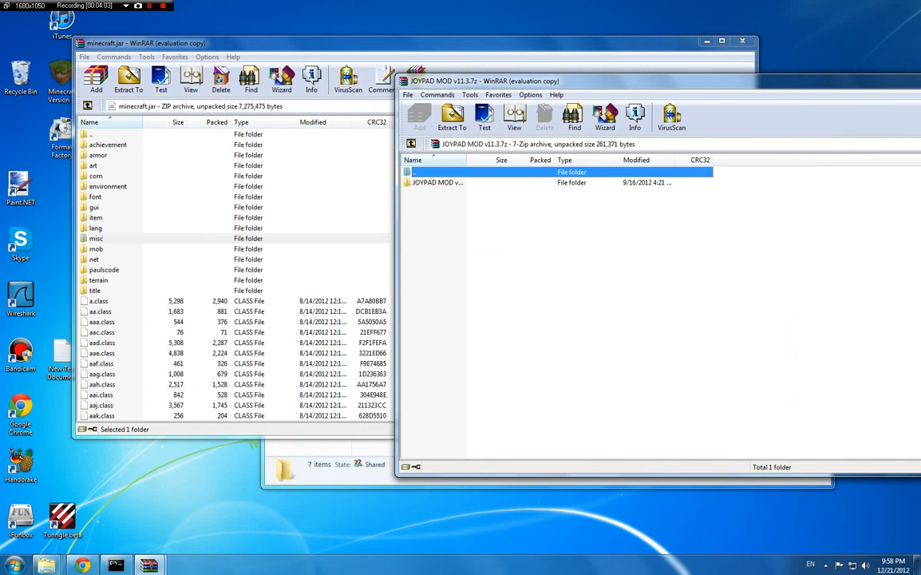
Add the mod's minecraft.jar class files into the game's minecraft.jar.
double_click(438, 182)
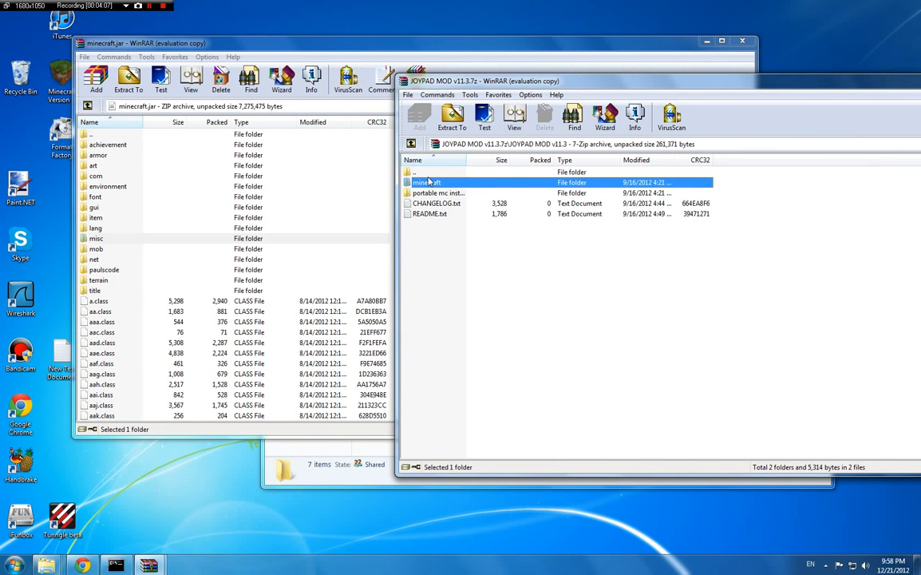
double_click(428, 182)
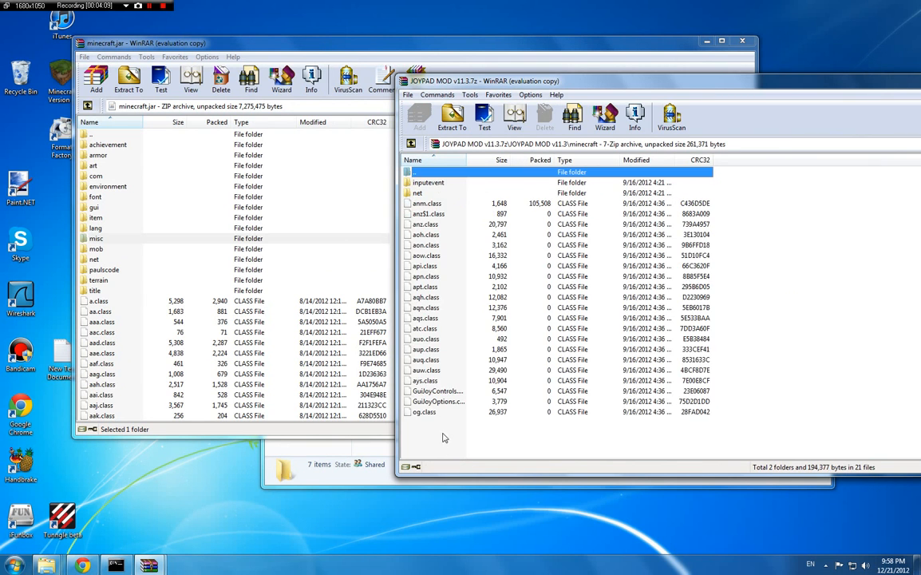
left_click(96, 77)
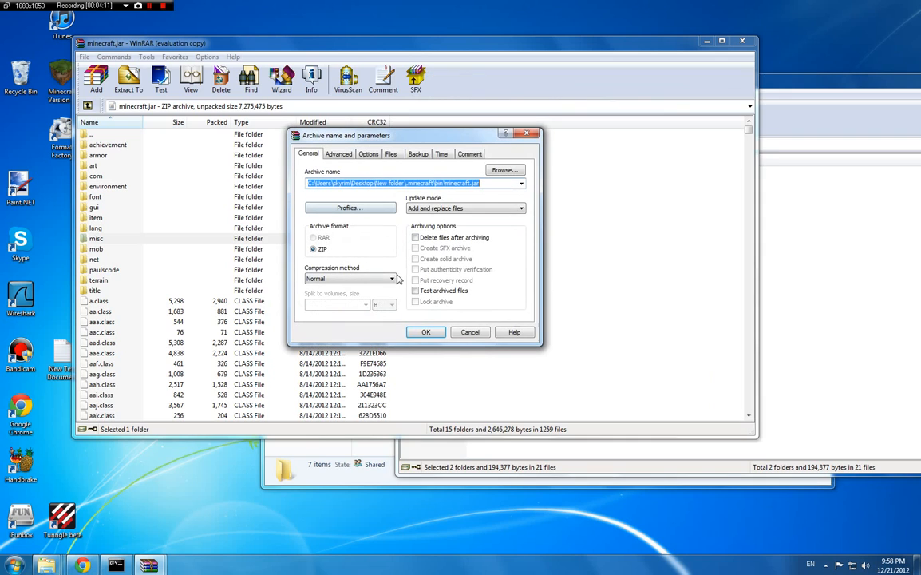
left_click(425, 331)
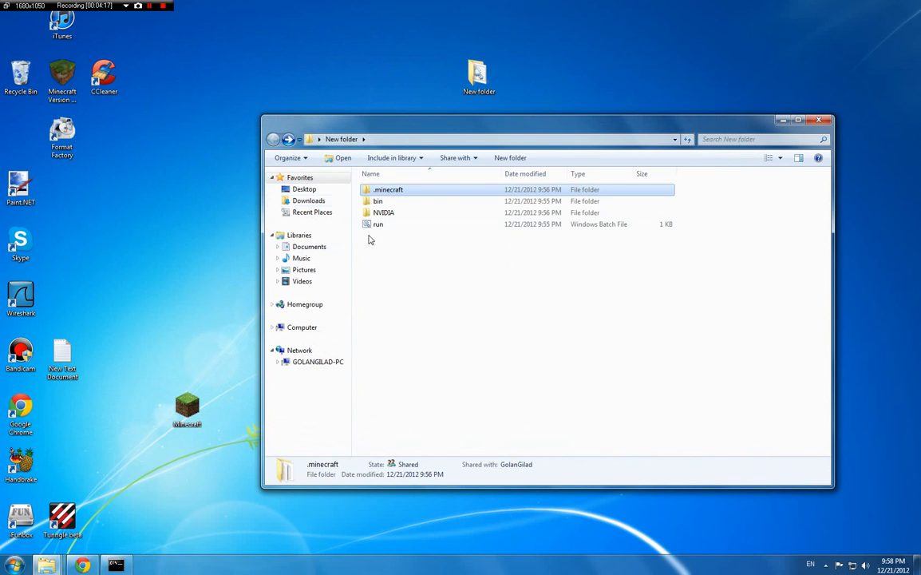
Run run.bat, allow it, and log in through the launcher.
double_click(377, 224)
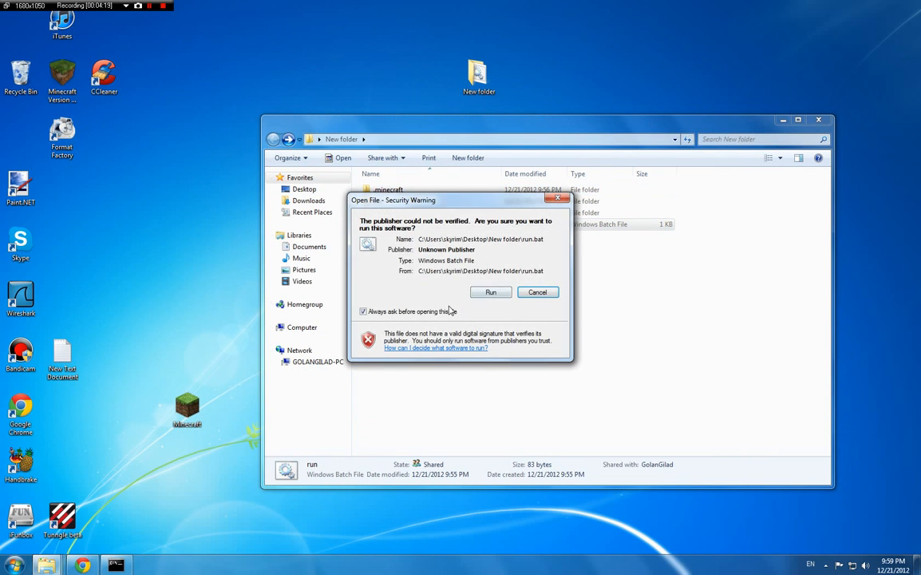
left_click(491, 291)
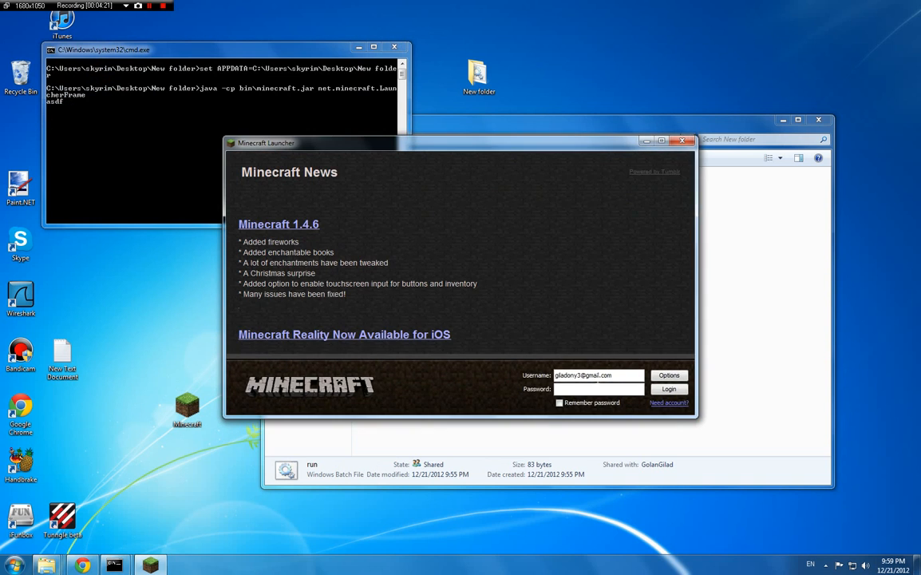
left_click(670, 389)
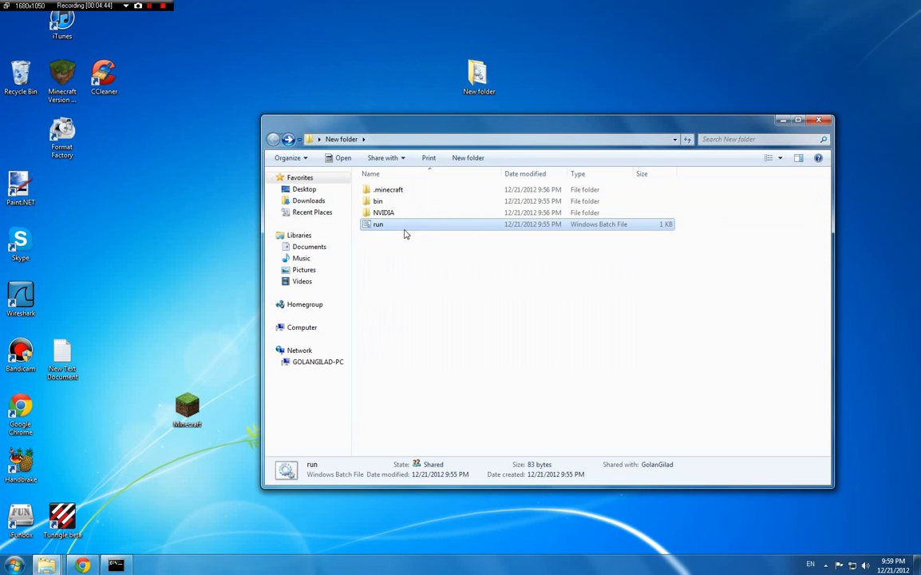
Run run.bat again and log in to start the modded Minecraft 1.3.2.
double_click(377, 224)
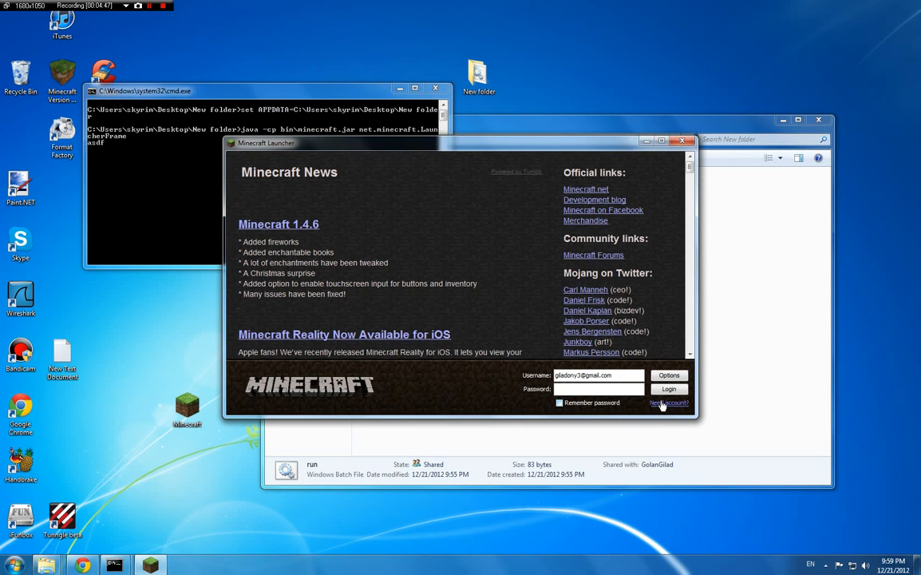
left_click(669, 390)
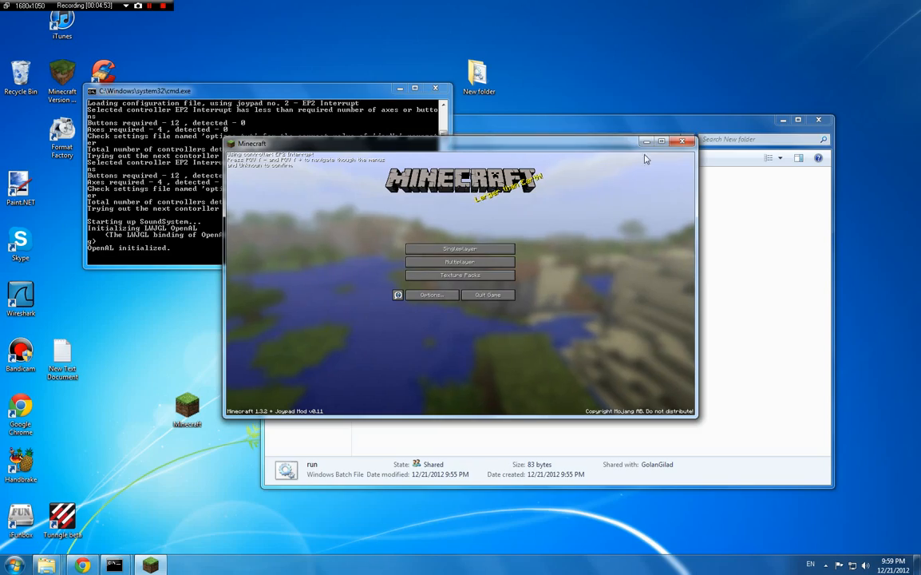
Maximize the game and view Controller Settings showing EP2 Interrupt (2) selected.
left_click(661, 141)
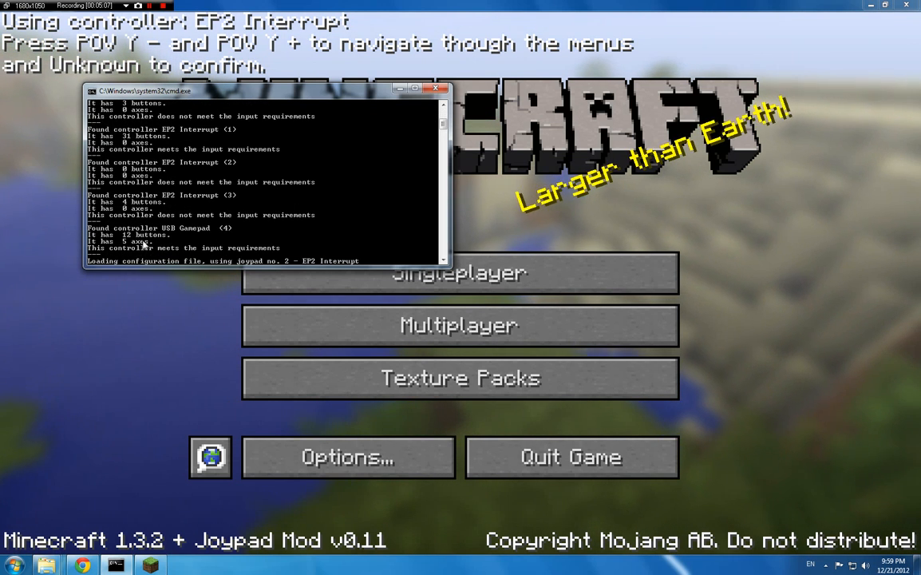
mouse_move(192, 240)
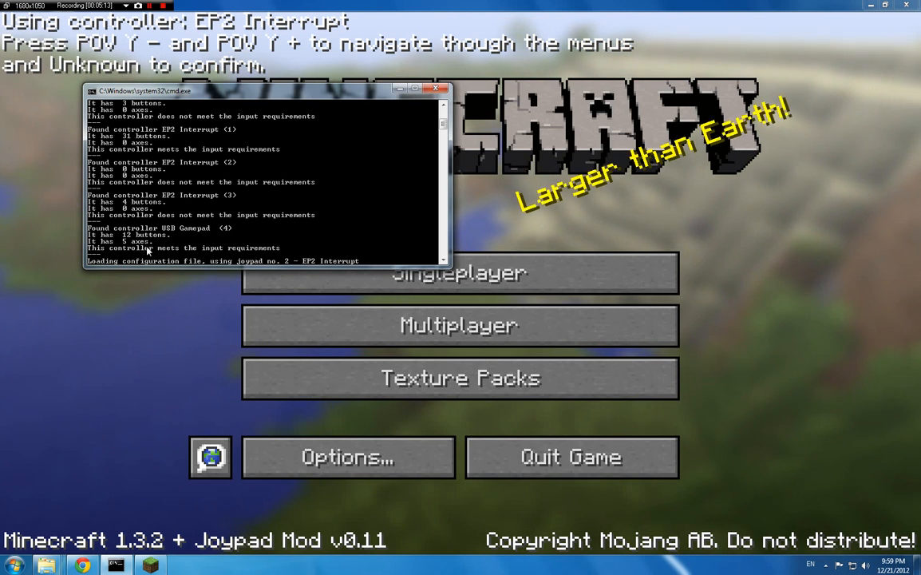
left_click(346, 457)
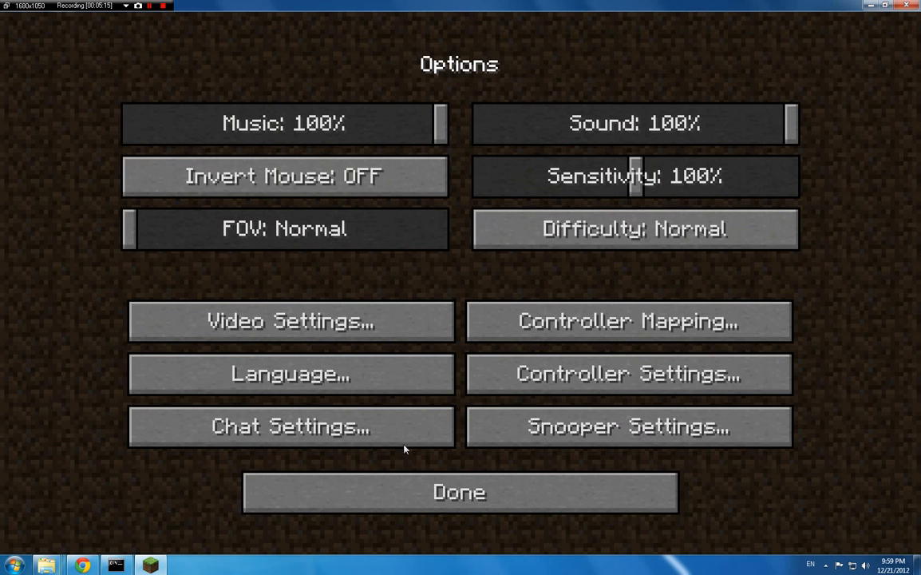
left_click(629, 374)
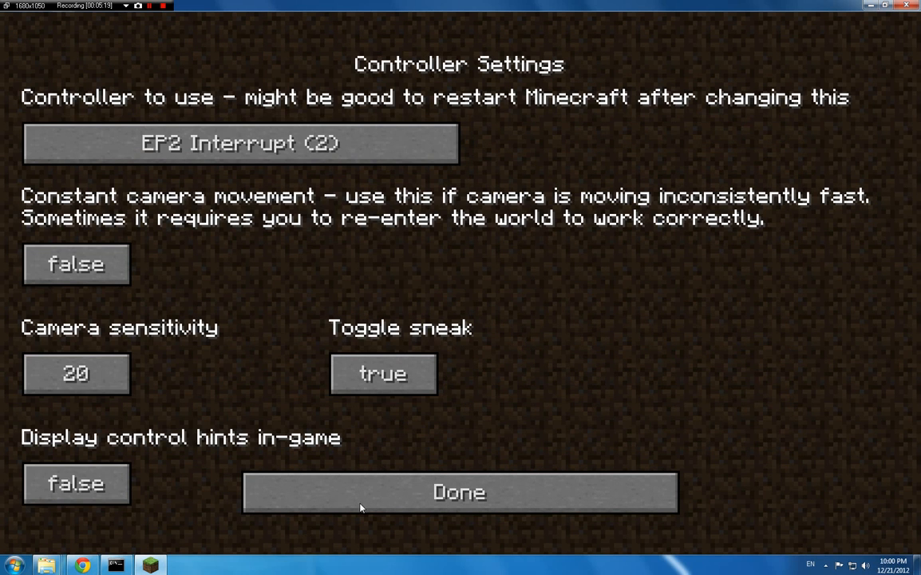
Return to the game options and shrink the window back down.
left_click(460, 492)
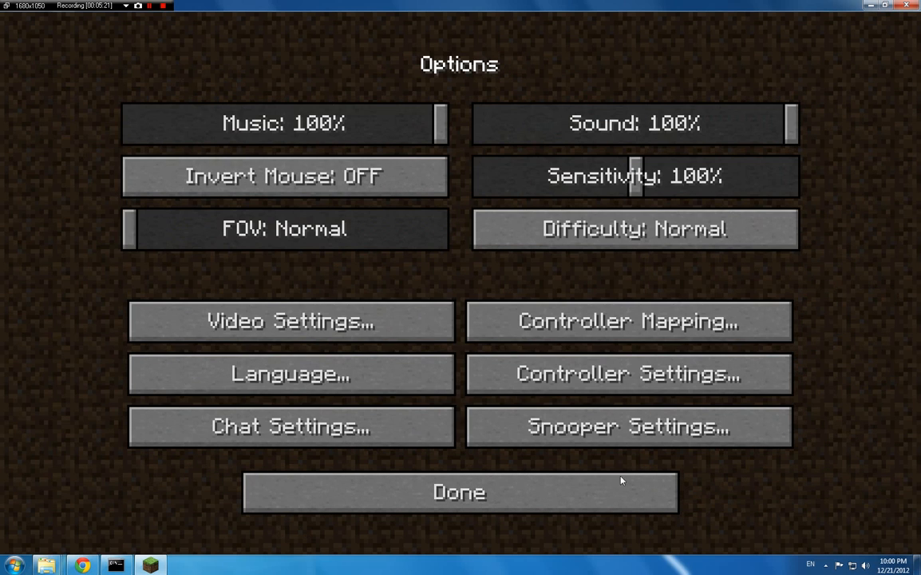
left_click(629, 374)
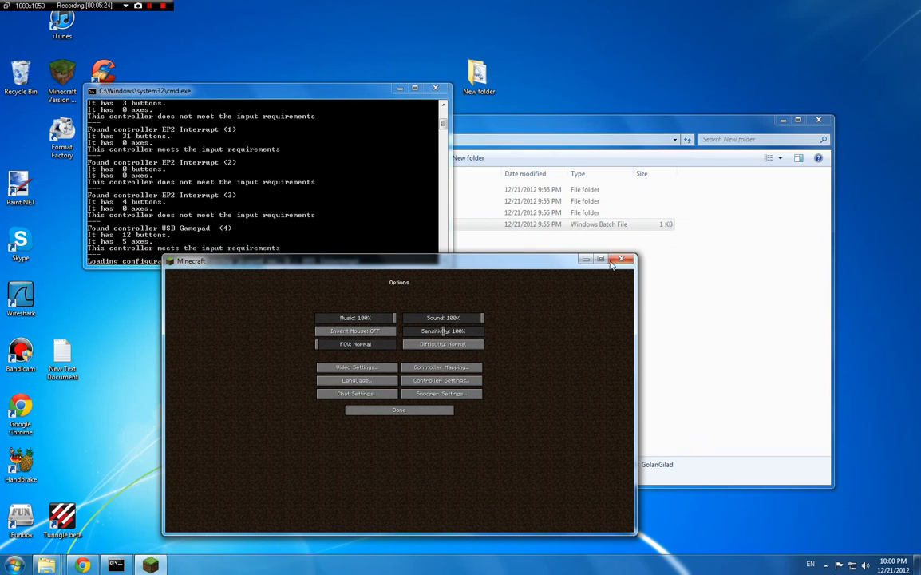
Quit Minecraft and open the options text file in the .minecraft folder.
left_click(623, 259)
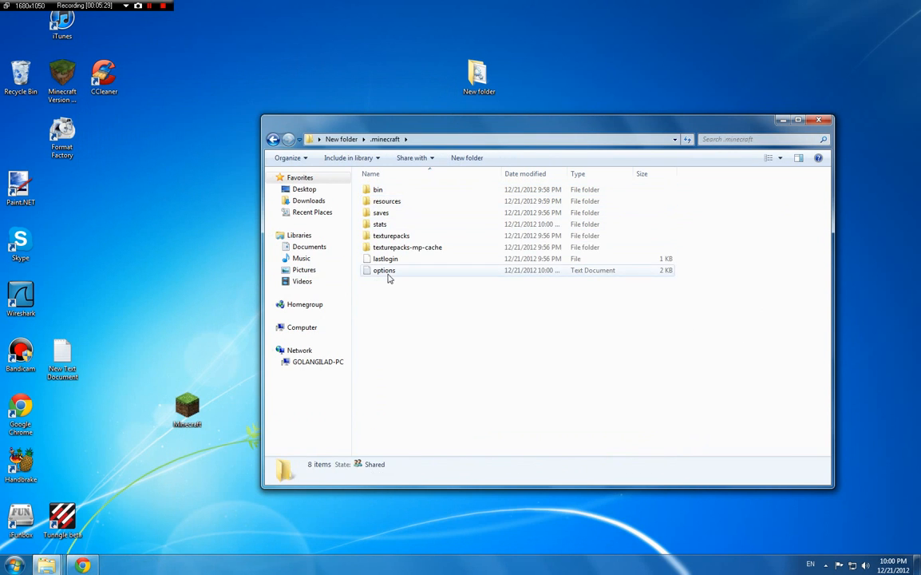
double_click(383, 270)
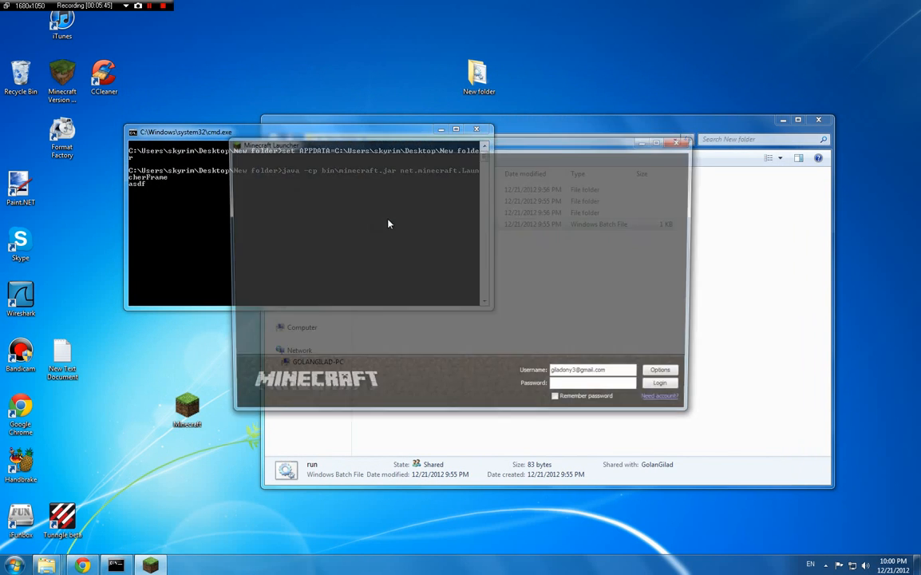
Log in through the launcher and create a new Survival world.
left_click(660, 384)
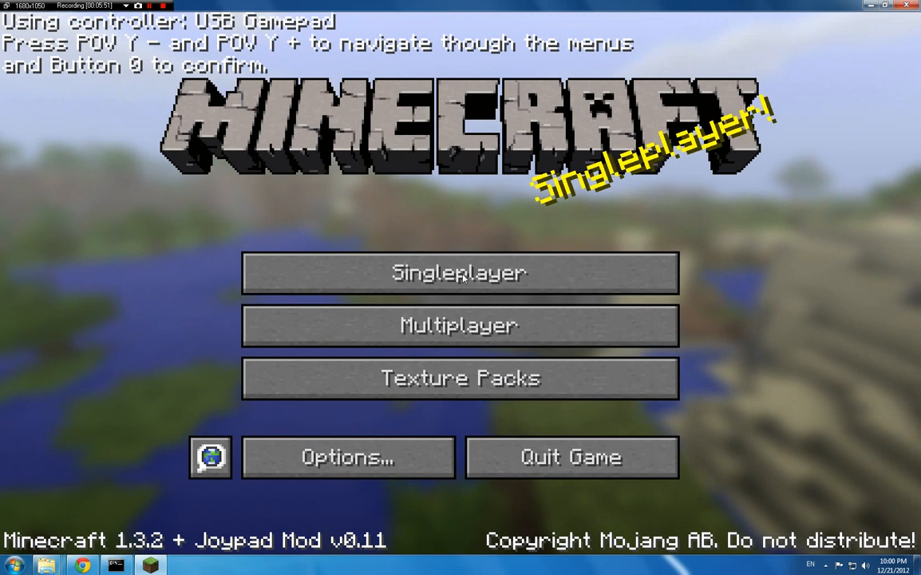
mouse_move(563, 270)
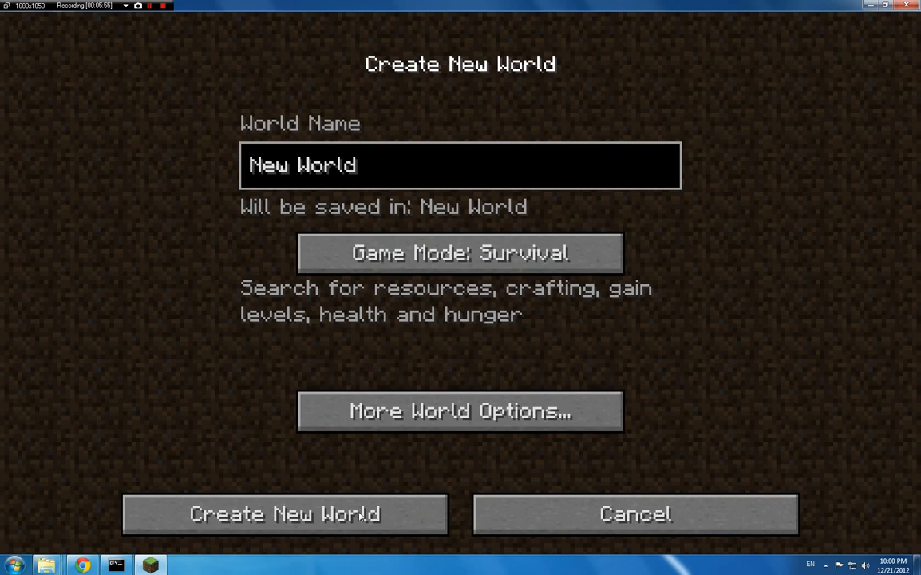
left_click(285, 515)
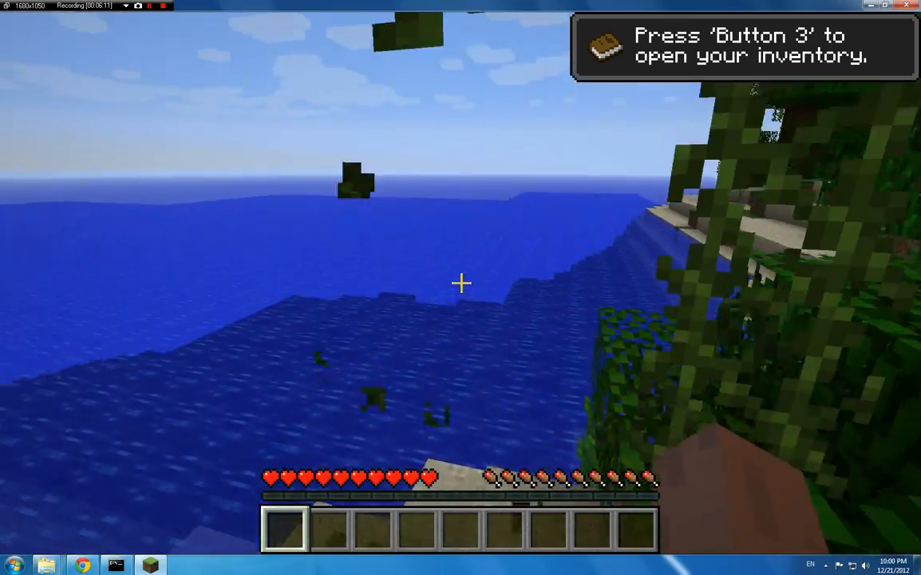
mouse_move(461, 283)
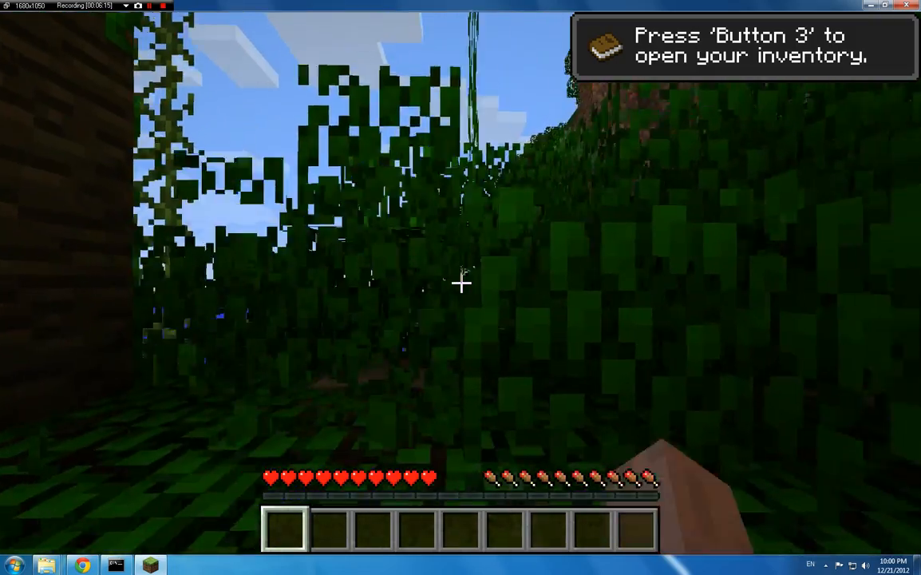
Check the inventory with the USB Gamepad active, then pause the game.
key("e")
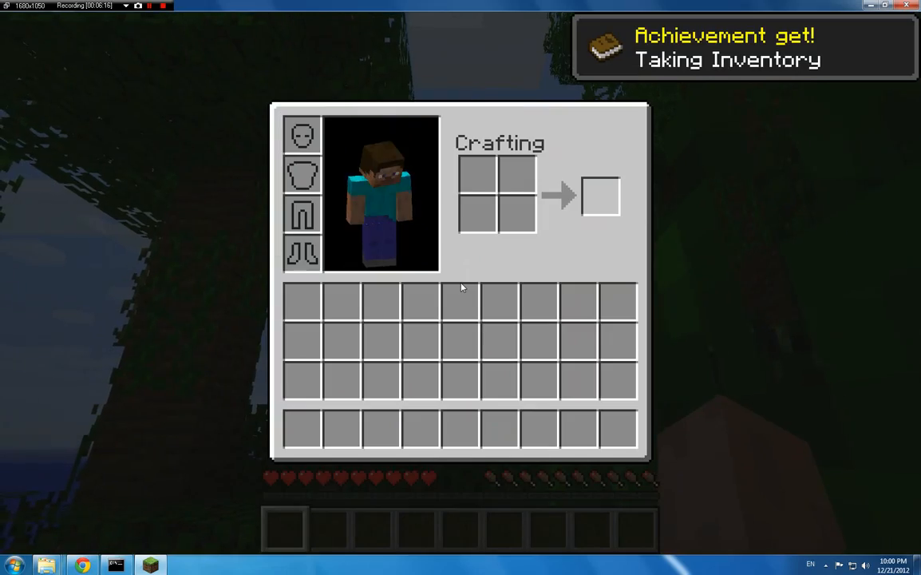
key("Escape")
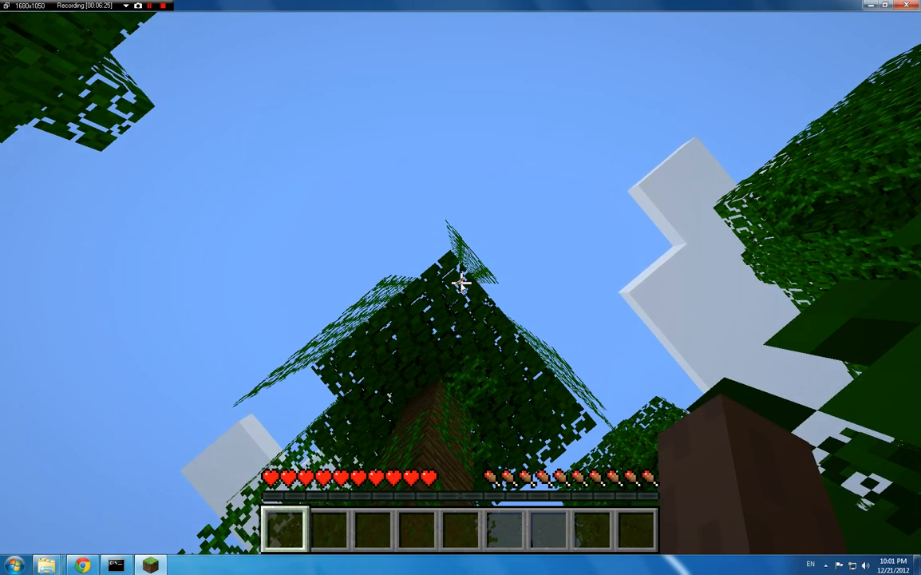
key("Escape")
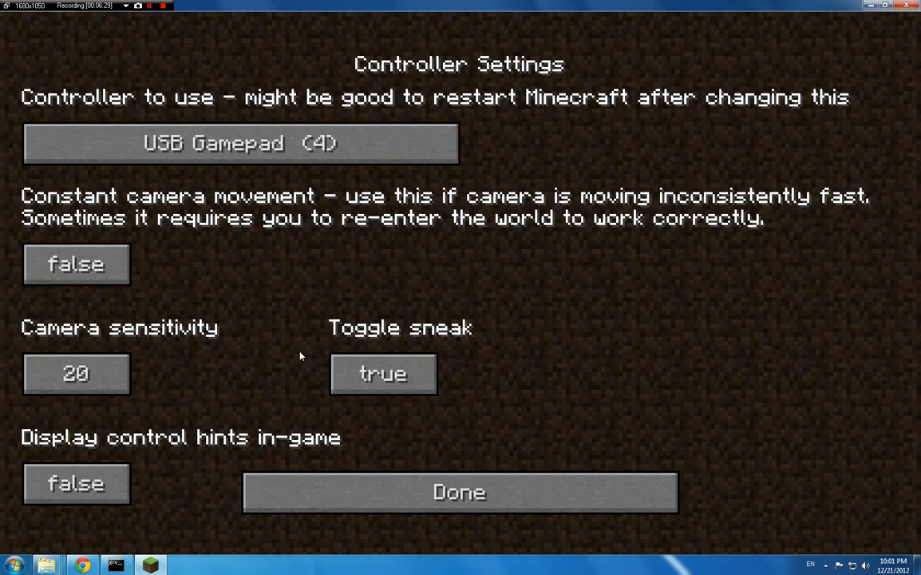
mouse_move(64, 255)
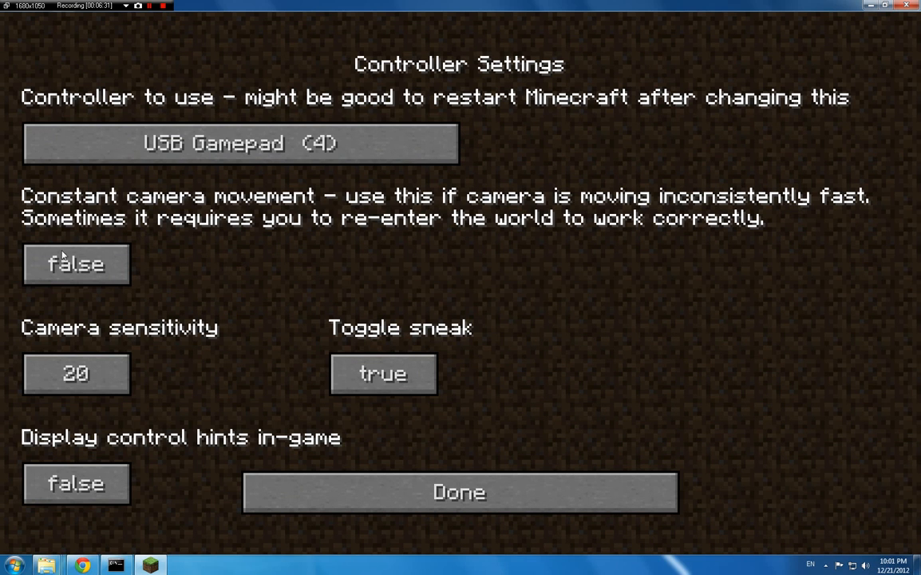
Set Constant camera movement to true in Controller Settings and re-enter the New World save.
left_click(76, 265)
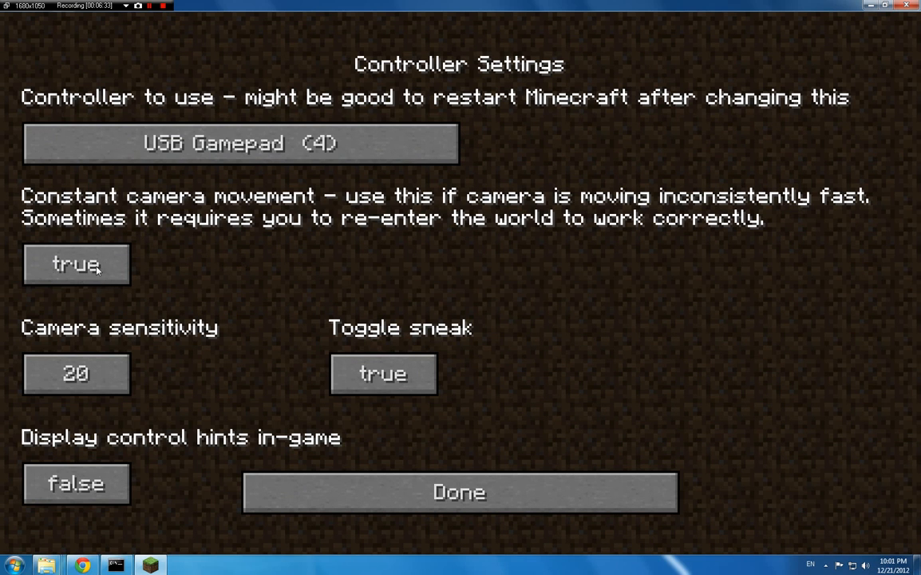
left_click(460, 492)
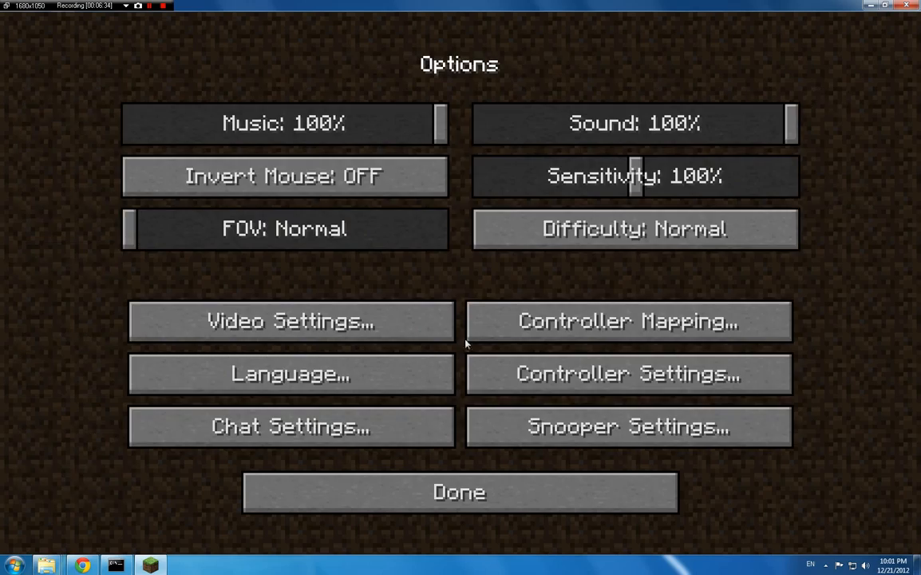
left_click(460, 492)
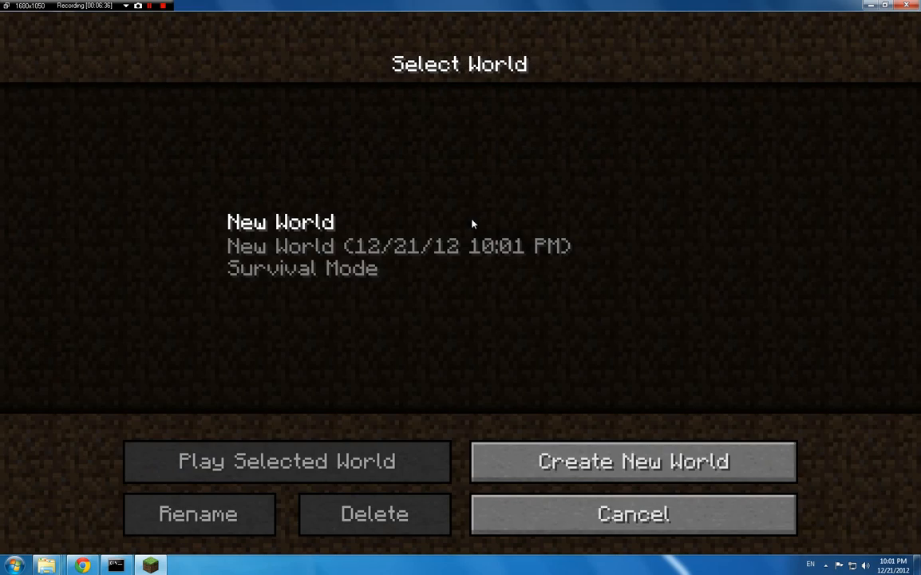
left_click(287, 460)
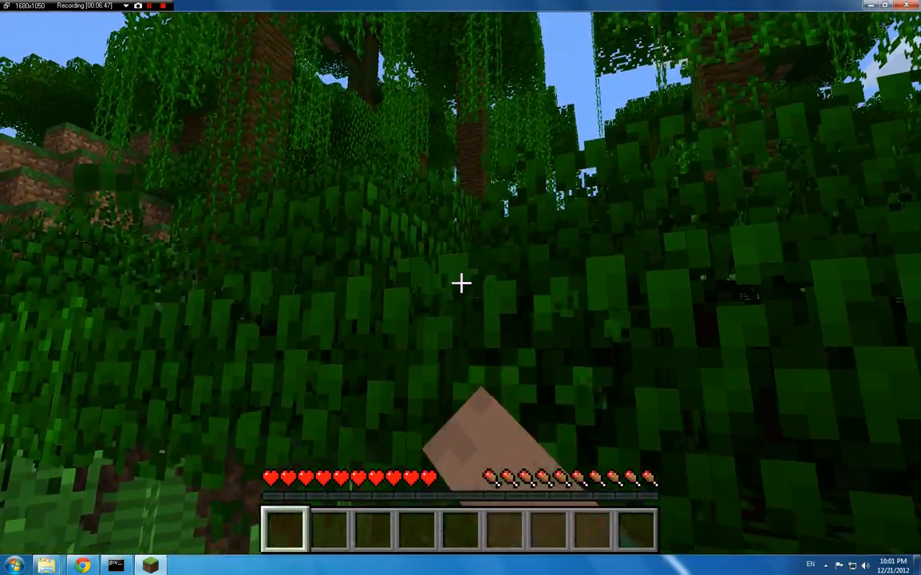
Switch music and sound off in the game options, resume briefly, then return to the menu.
key("Escape")
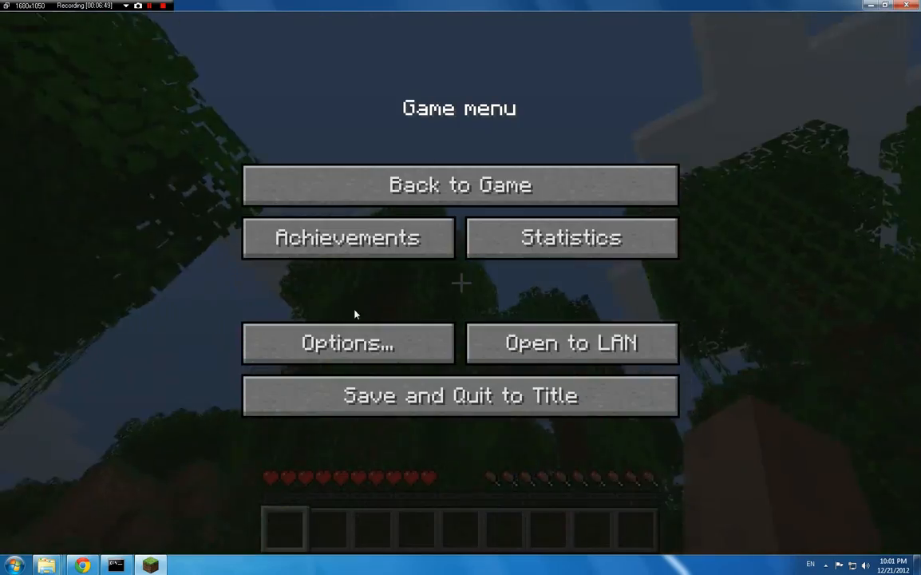
left_click(346, 342)
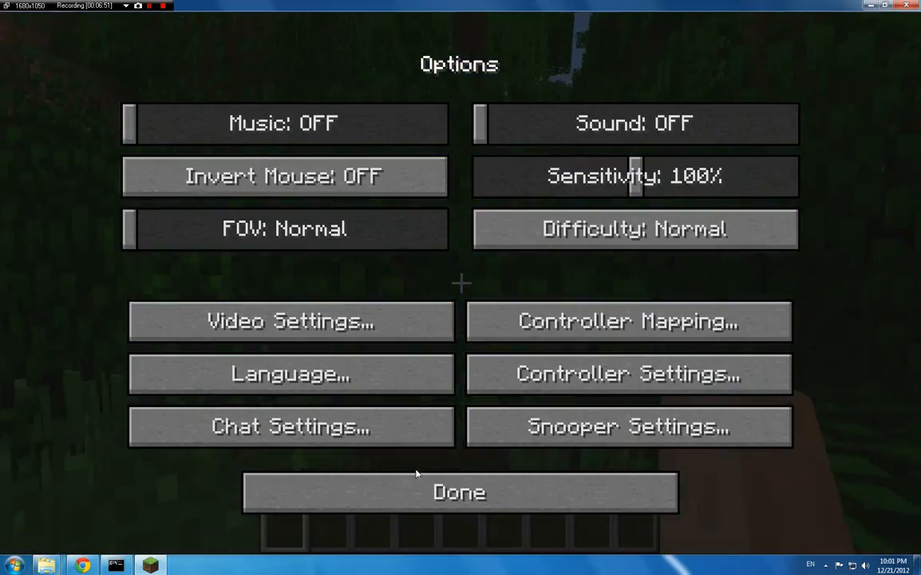
left_click(458, 492)
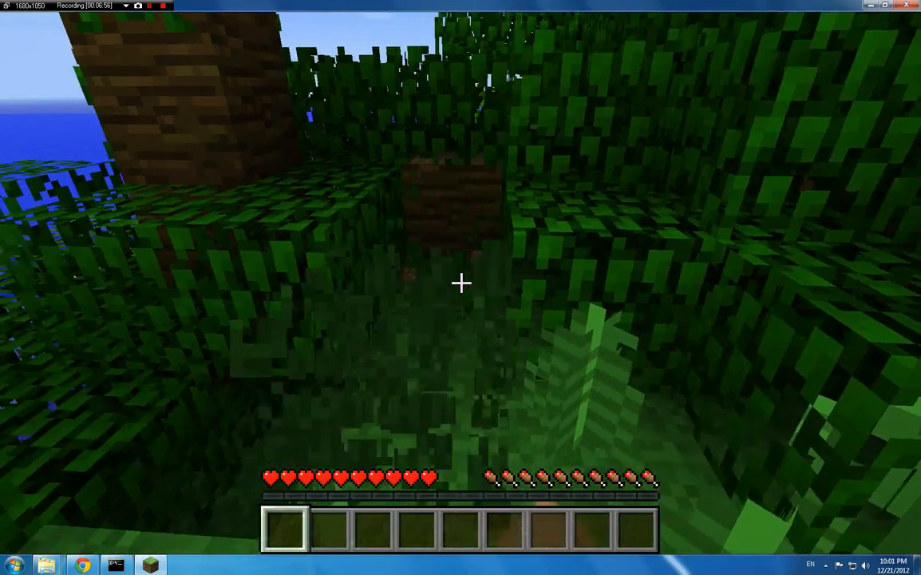
key("e")
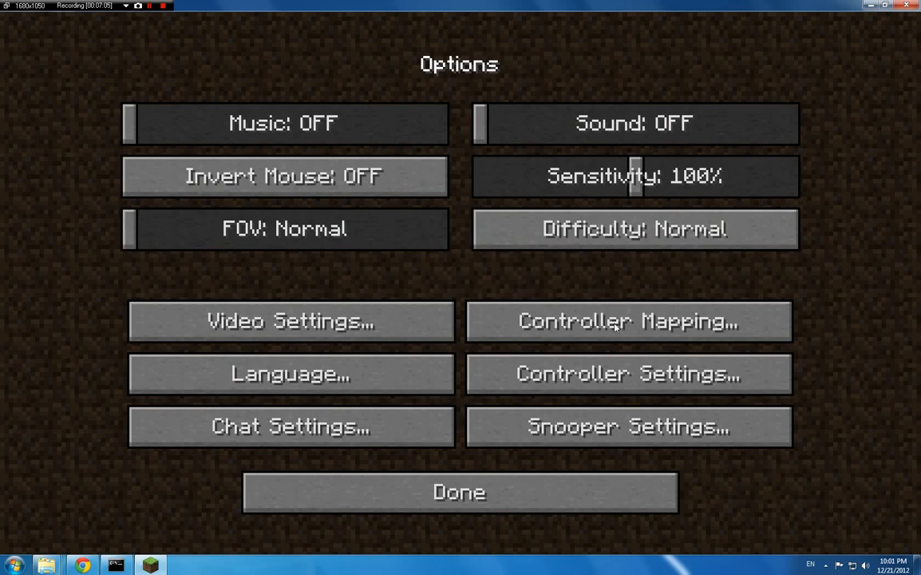
In Controller Mapping rebind Attack to Button 3, Use to Button 1, Jump to Button 2, and begin rebinding Interact.
left_click(629, 319)
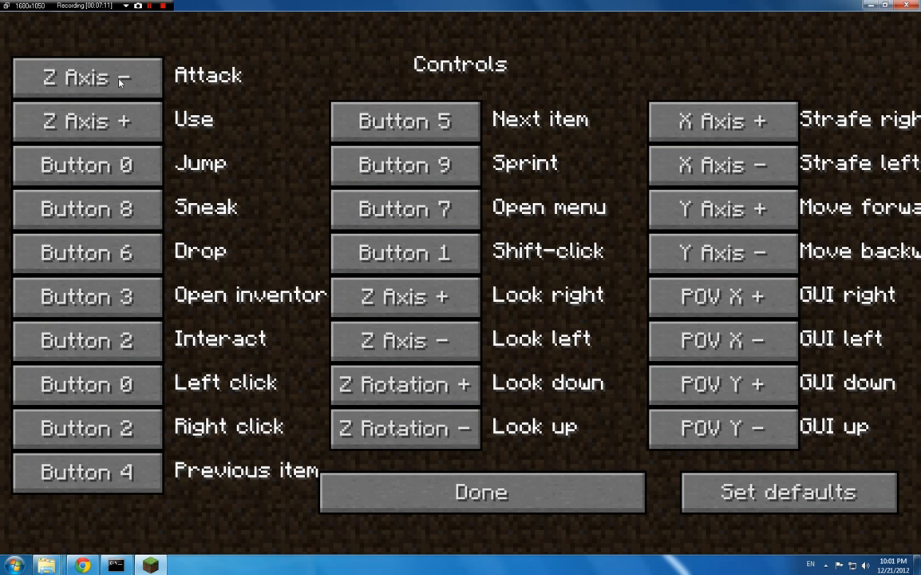
left_click(86, 77)
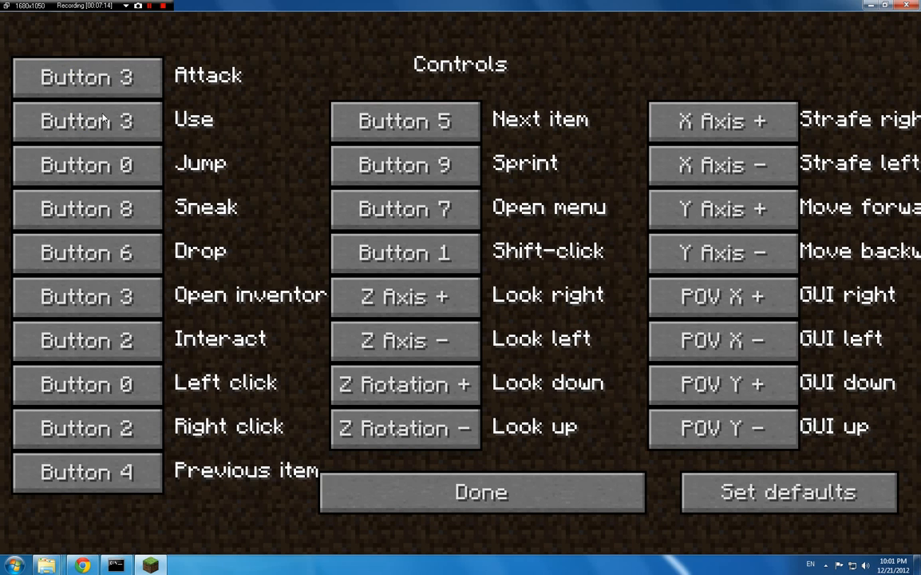
left_click(87, 120)
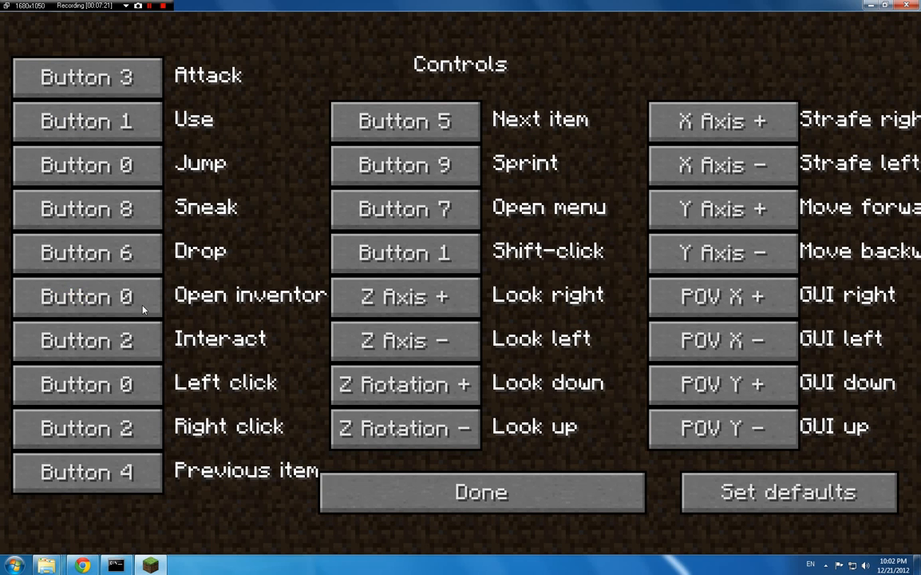
left_click(86, 163)
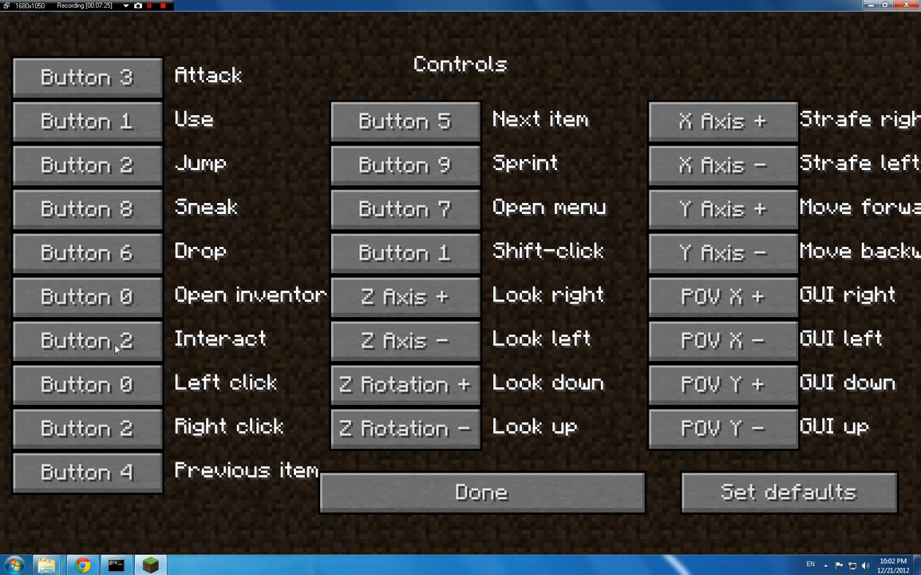
left_click(86, 338)
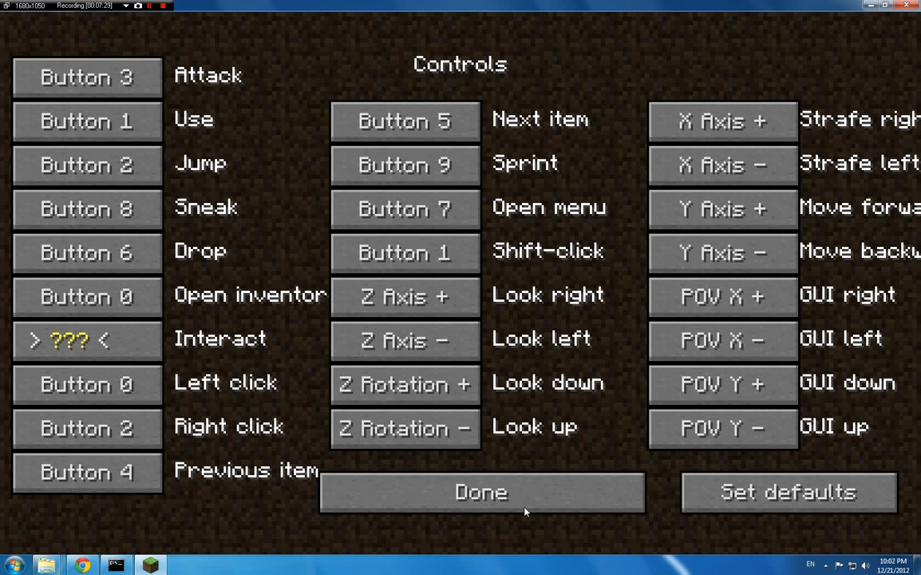
mouse_move(147, 402)
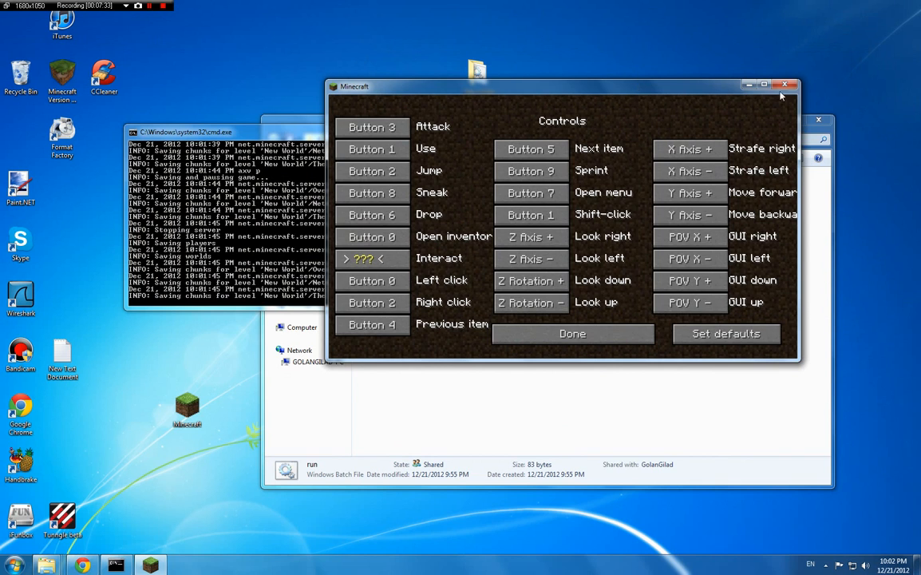
Log in to the first launcher and start a second game instance from the run script.
left_click(786, 86)
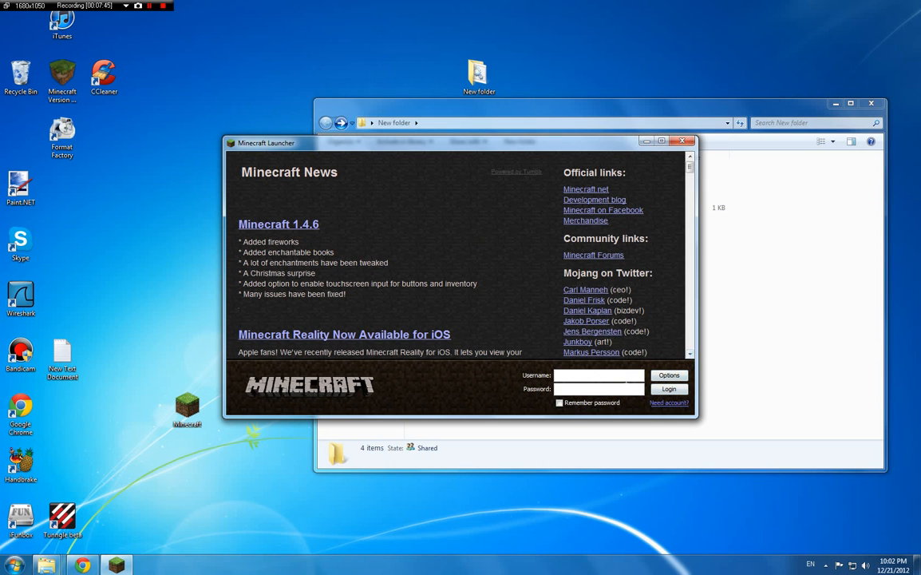
left_click(669, 390)
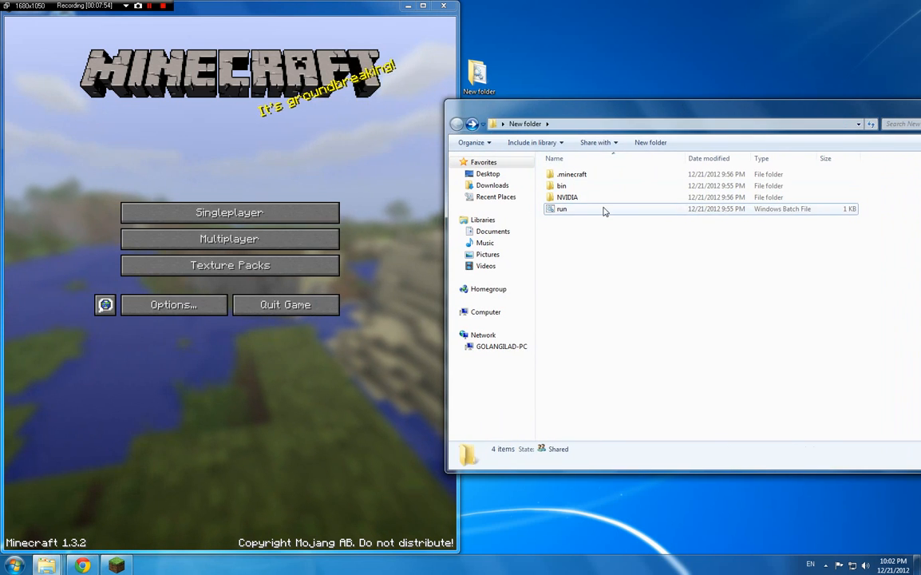
double_click(562, 208)
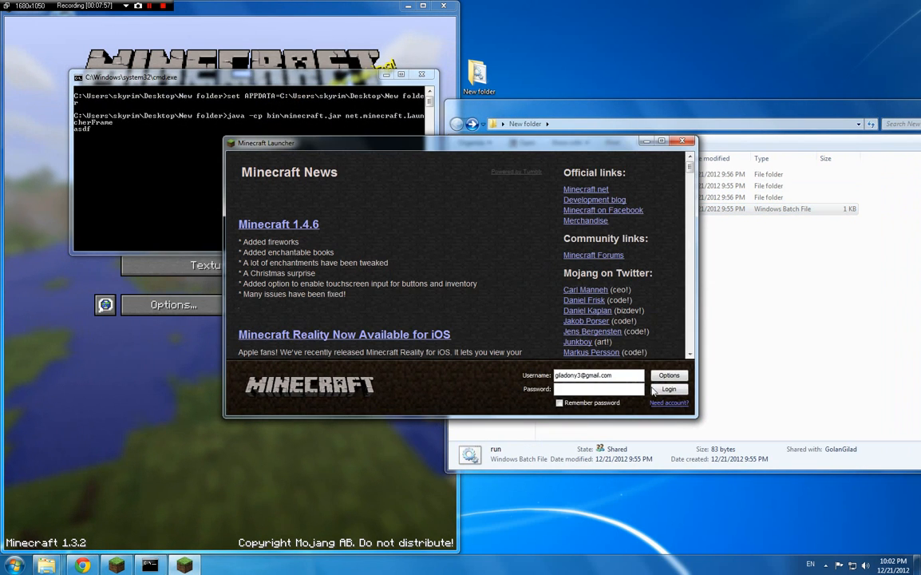
Retry the failed login with a replaced username to start the Joypad-modded Minecraft 1.3.2.
left_click(669, 390)
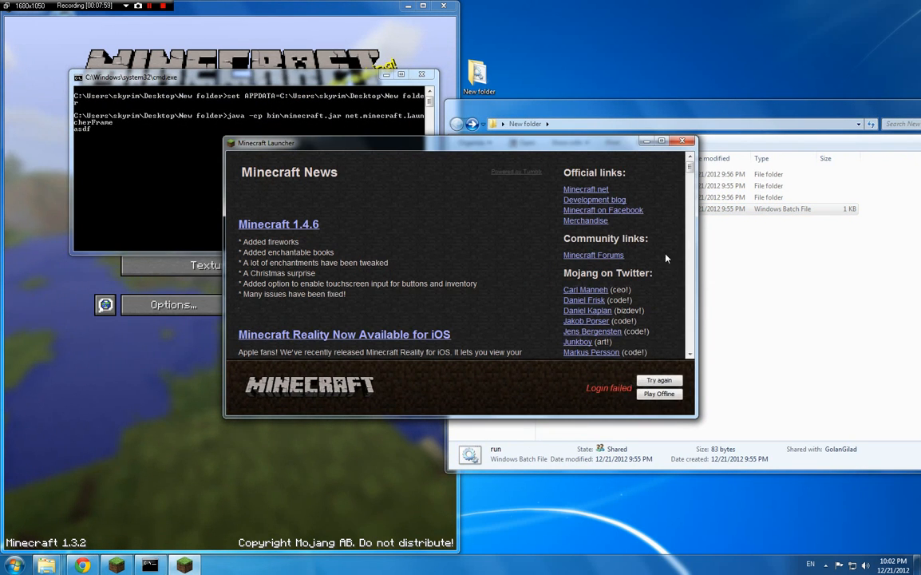
left_click(658, 380)
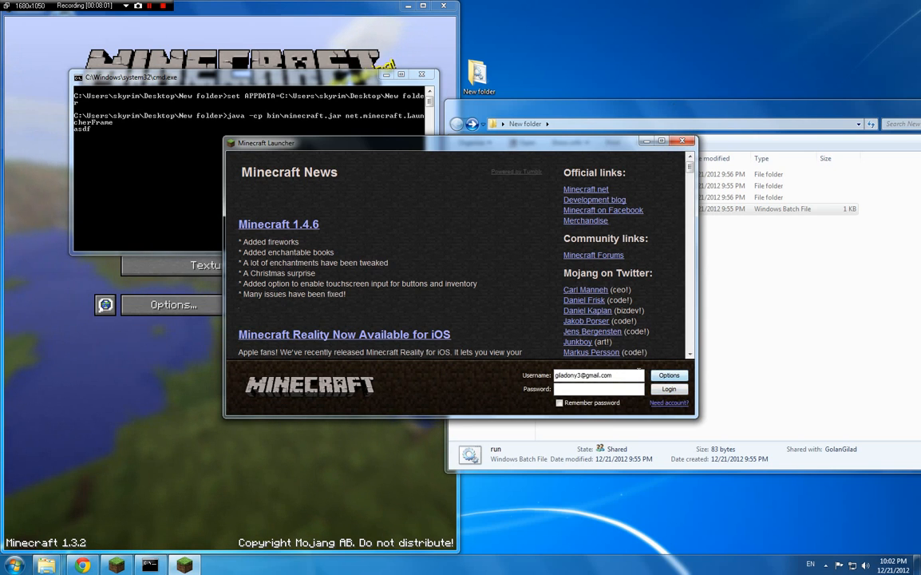
double_click(597, 375)
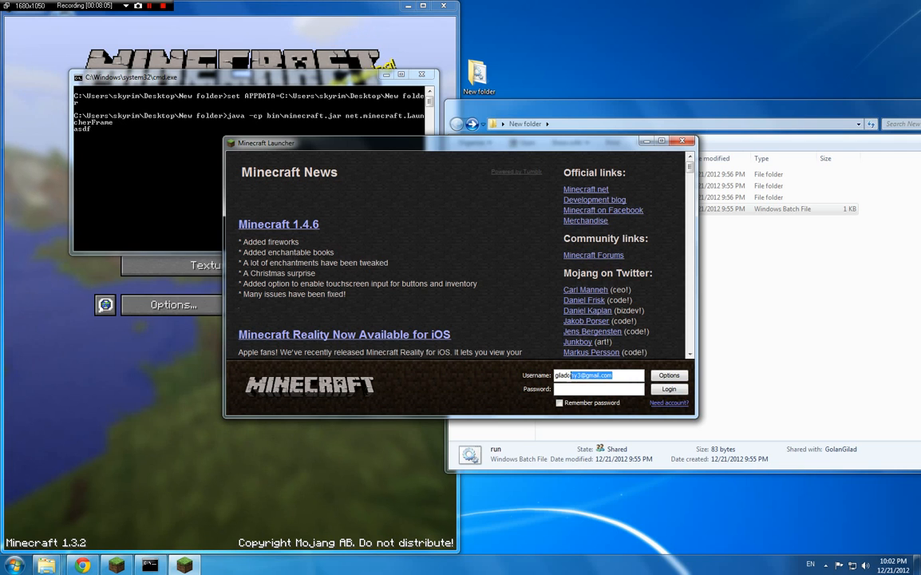
left_click(669, 390)
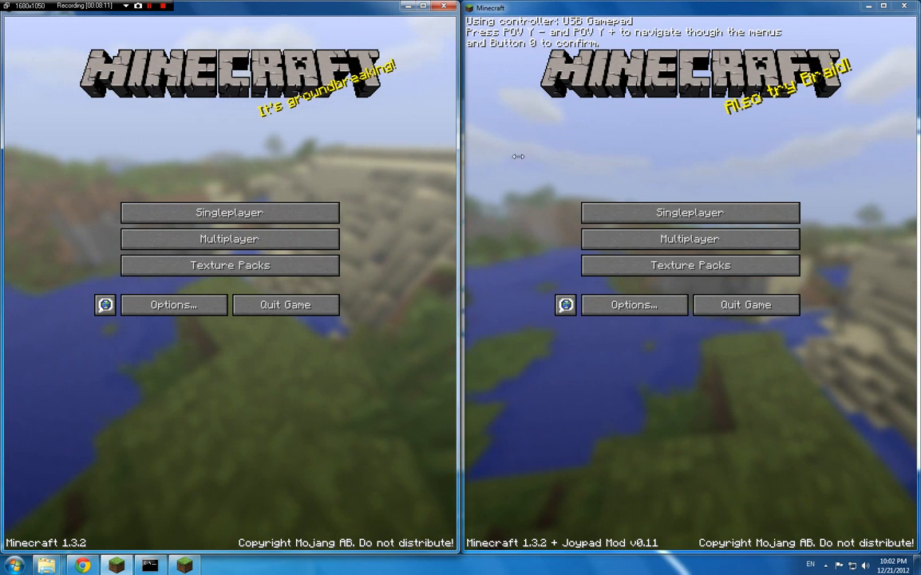
mouse_move(229, 213)
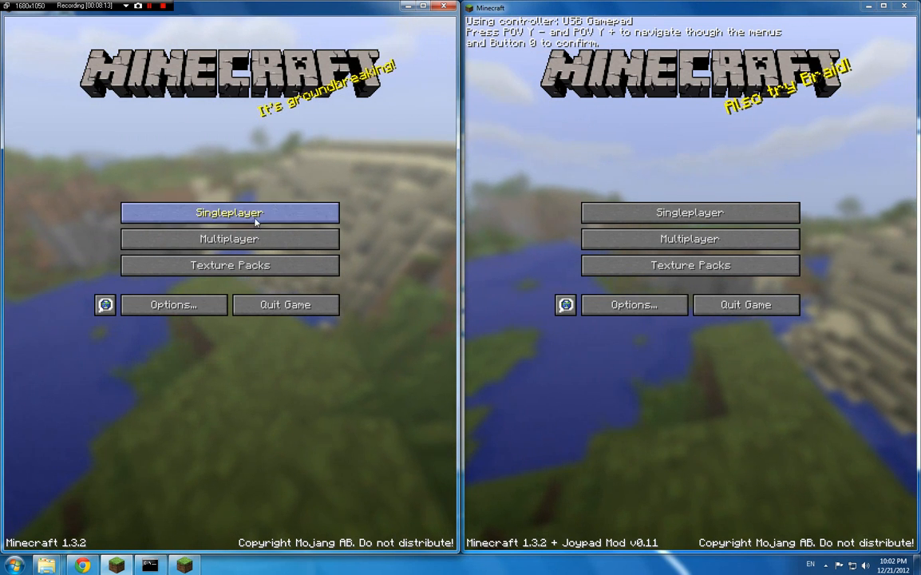
Load a singleplayer world in the modded game and open it to LAN in Survival mode.
left_click(690, 213)
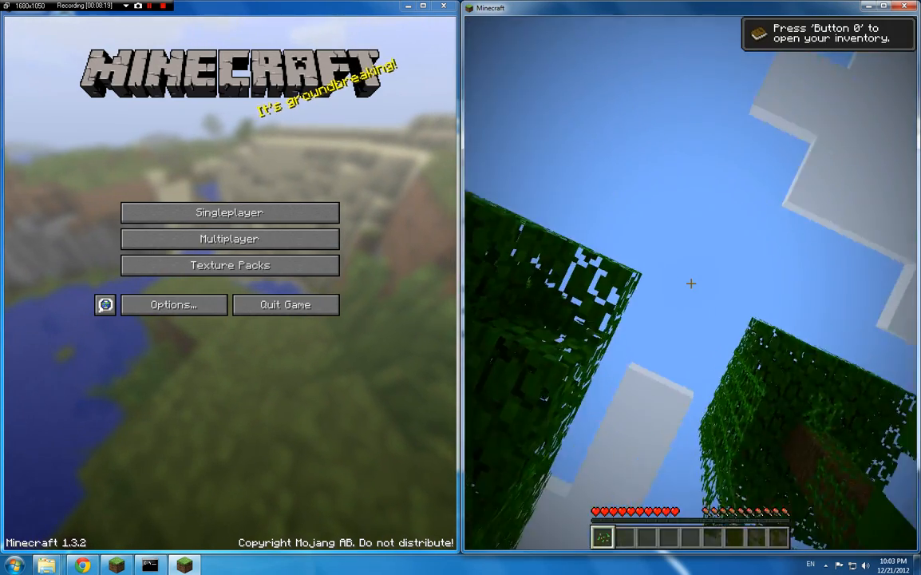
key("Escape")
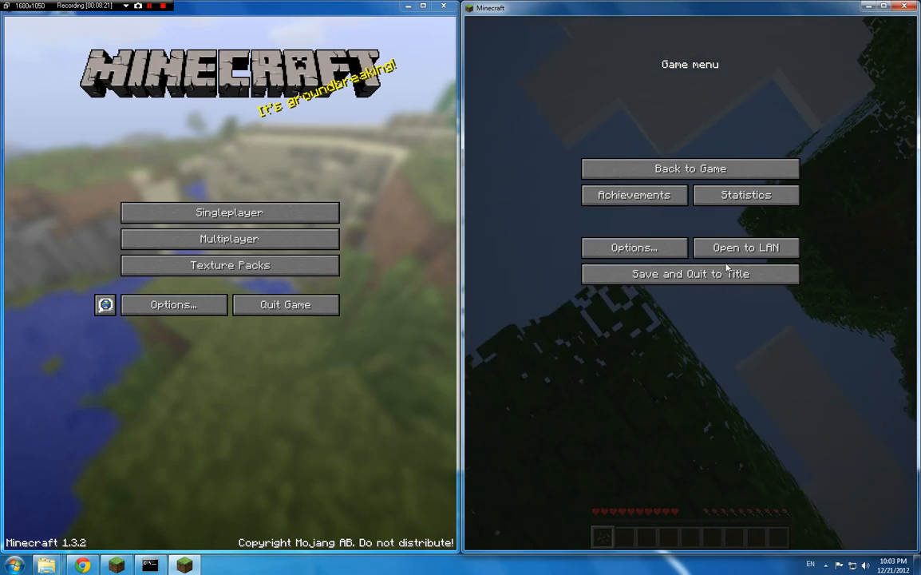
left_click(745, 246)
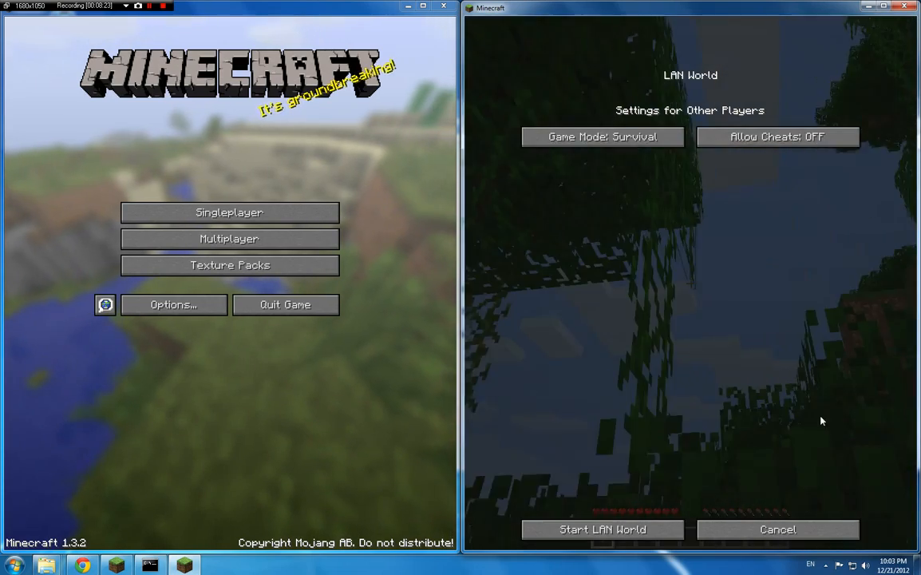
left_click(603, 530)
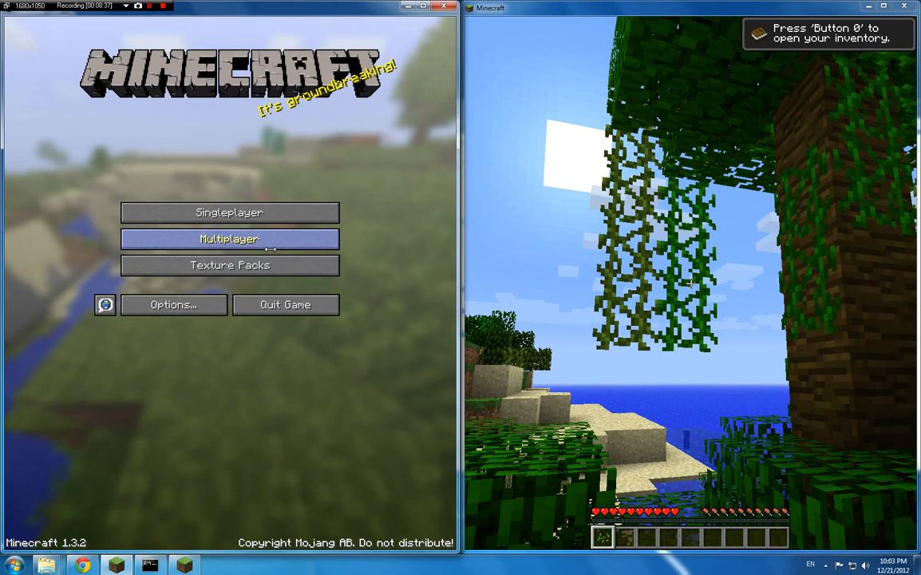
Join the LAN world from the left window via Multiplayer and return to gameplay.
left_click(230, 240)
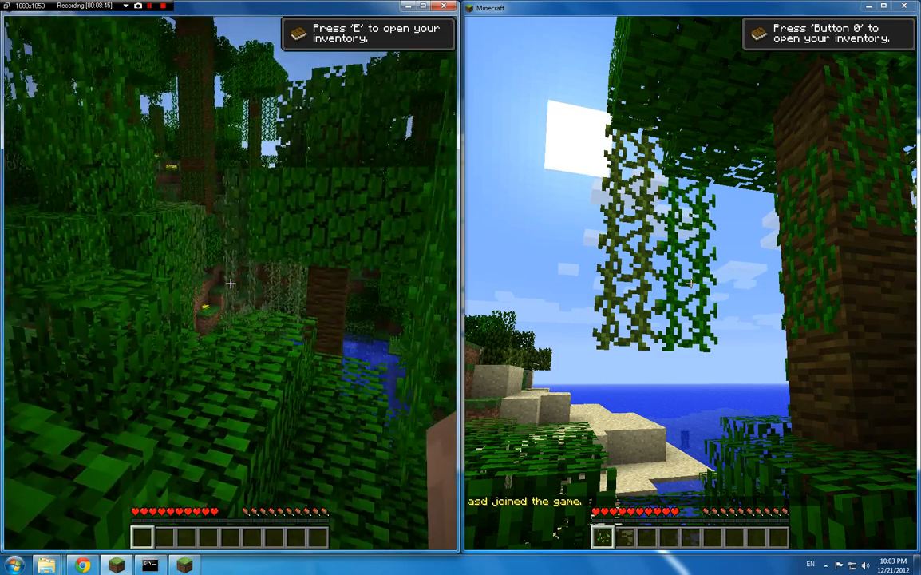
key("Escape")
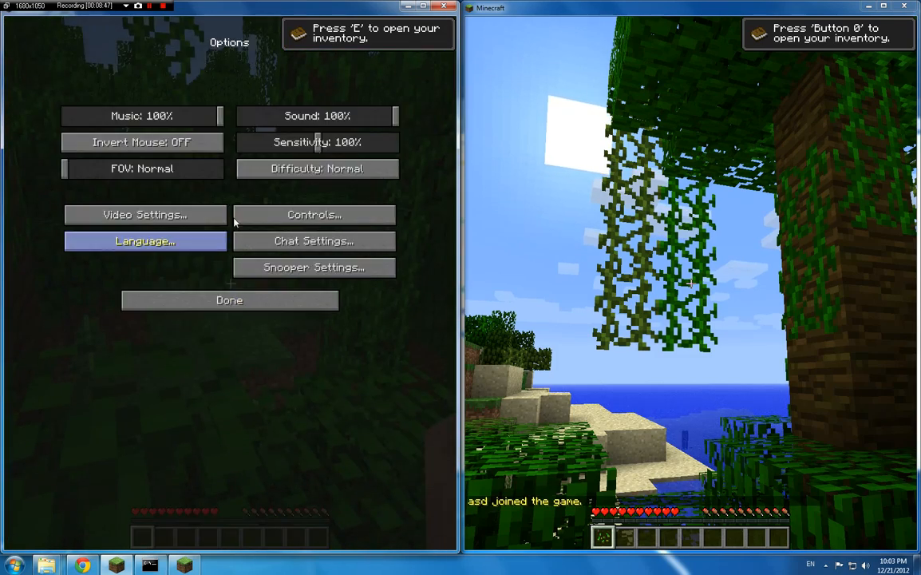
left_click(230, 300)
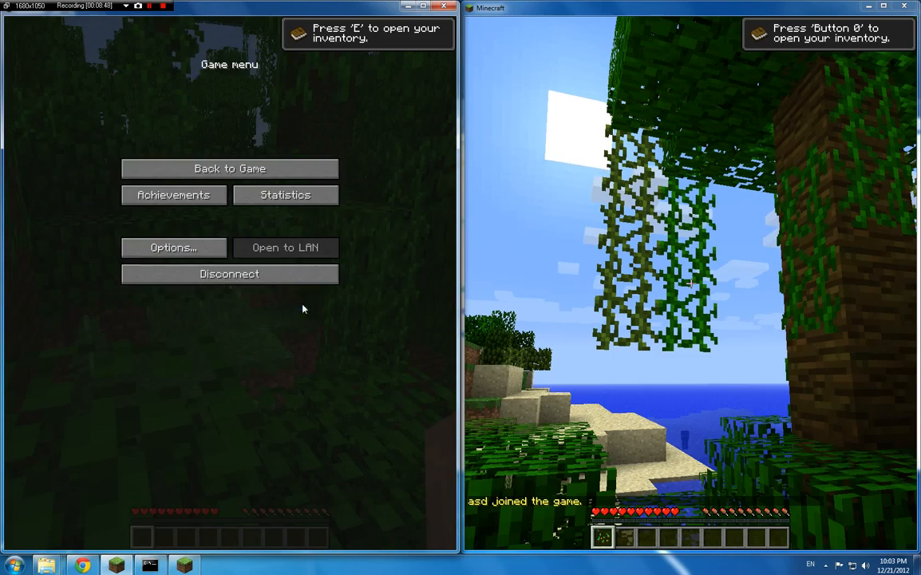
left_click(230, 169)
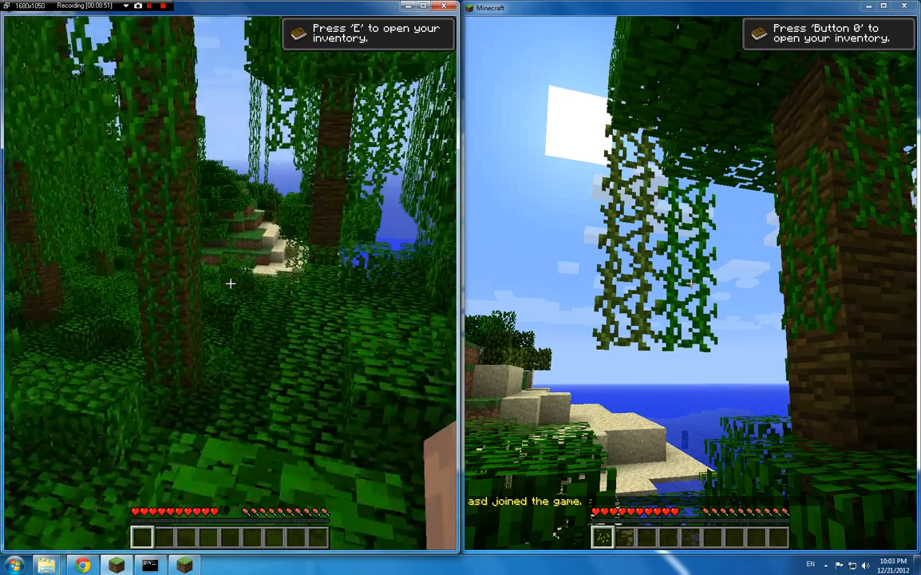